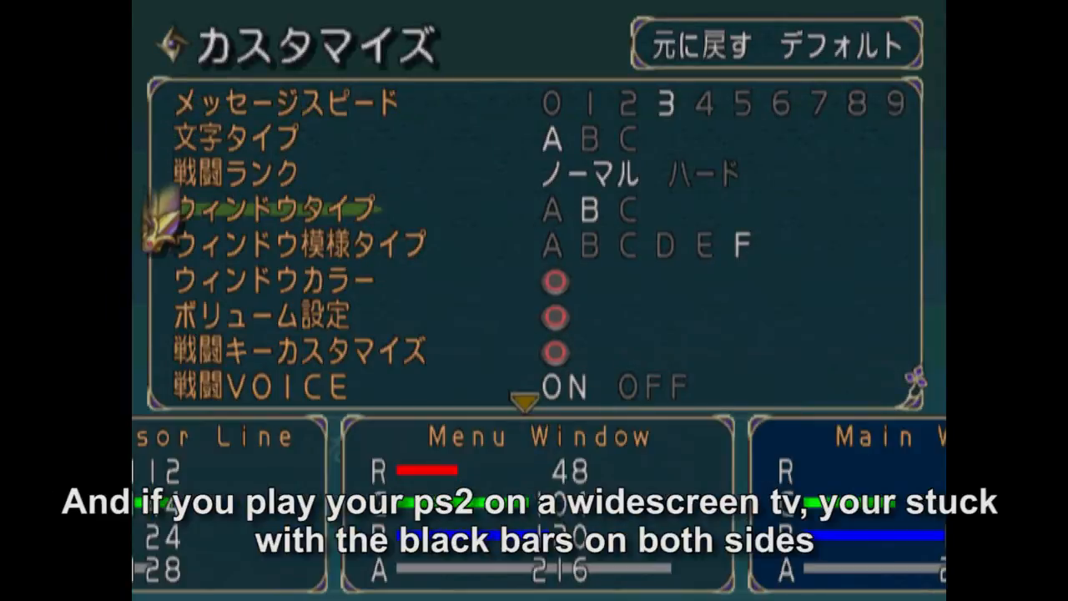
# Scroll the Widescreen Game Patches first post down to its Patch Archive link list
pyautogui.scroll(-3)
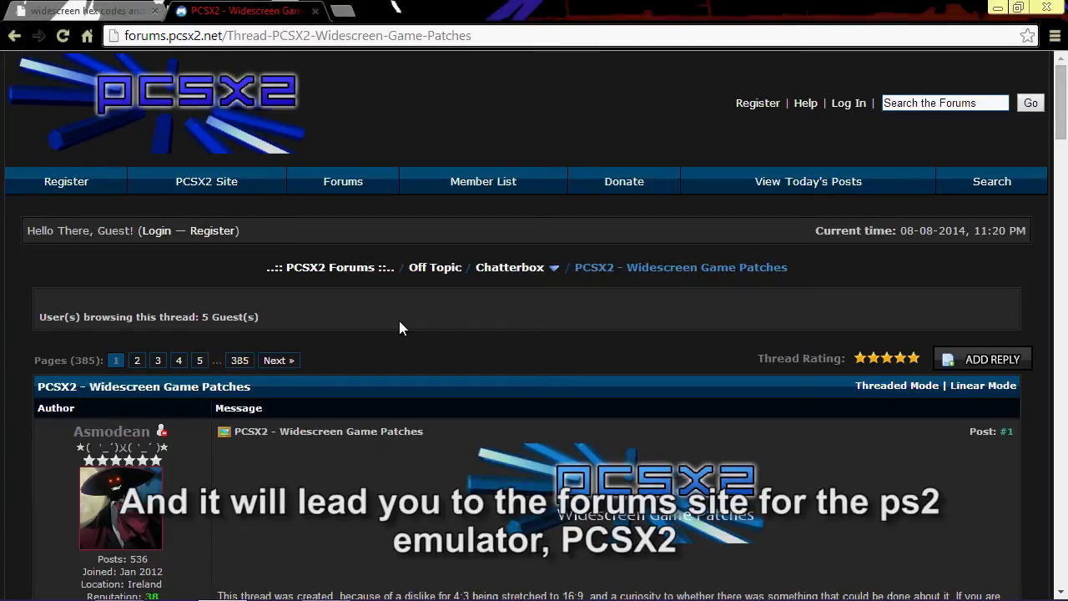
pyautogui.scroll(-3)
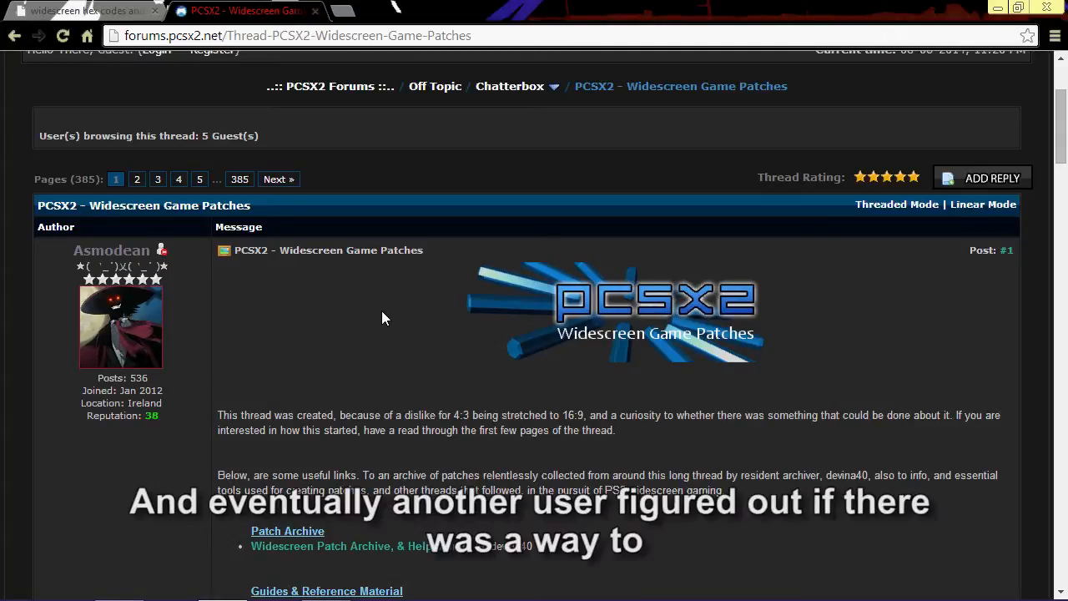
pyautogui.moveTo(371, 334)
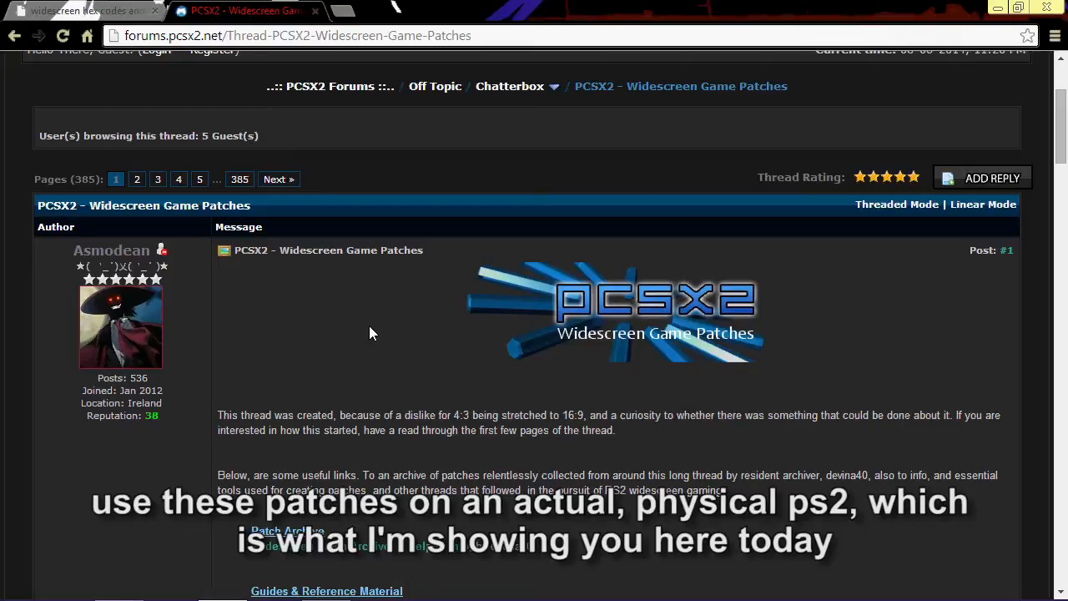
pyautogui.scroll(-3)
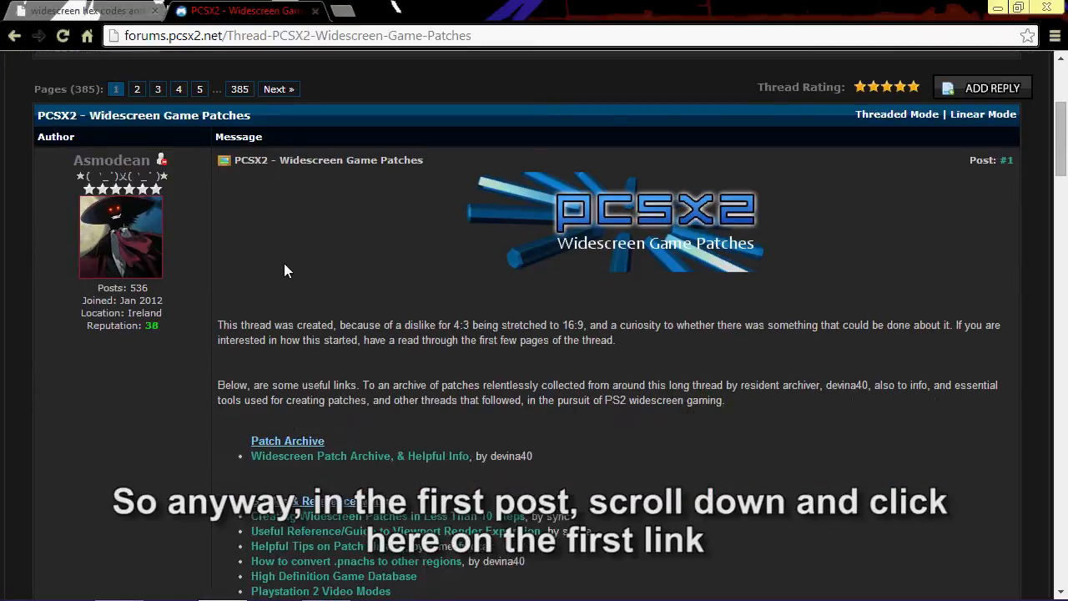
pyautogui.scroll(-3)
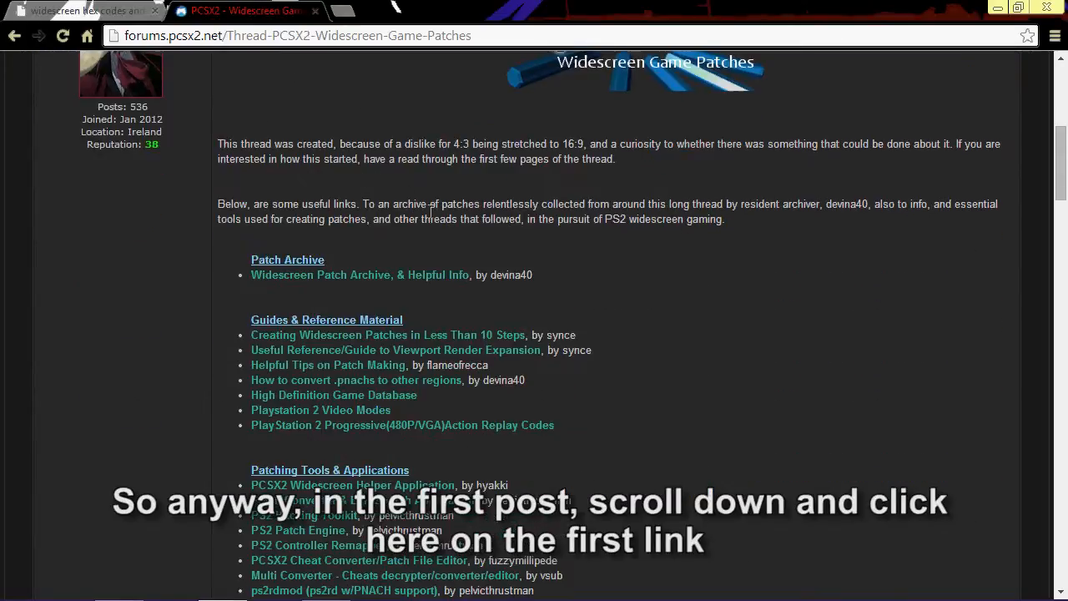
pyautogui.moveTo(358, 274)
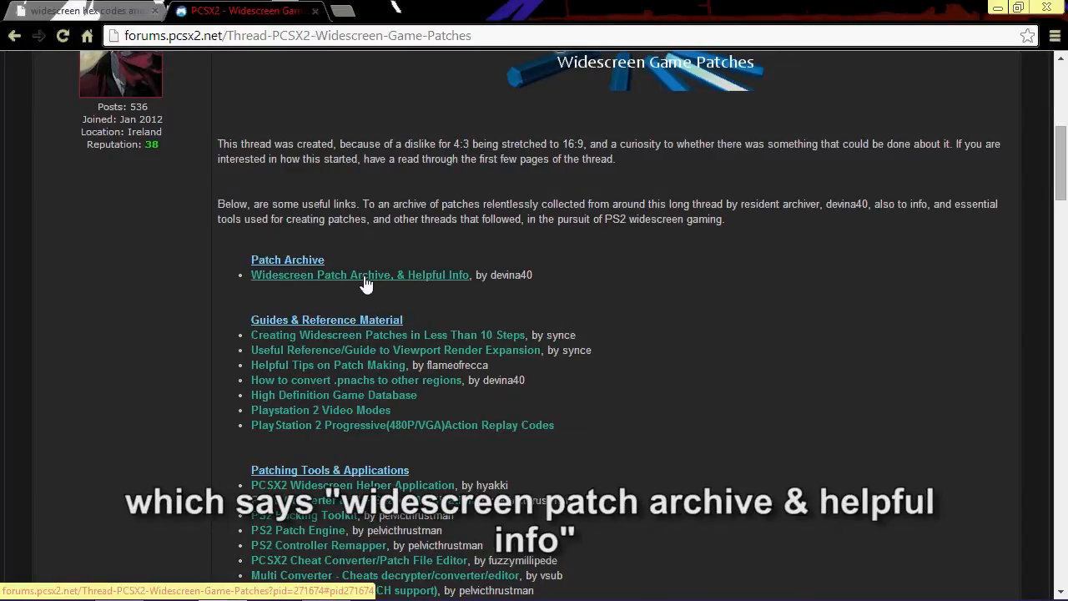
# Open the Widescreen Patch Archive post and scroll to its PS2 Widescreen.rar download
pyautogui.click(359, 274)
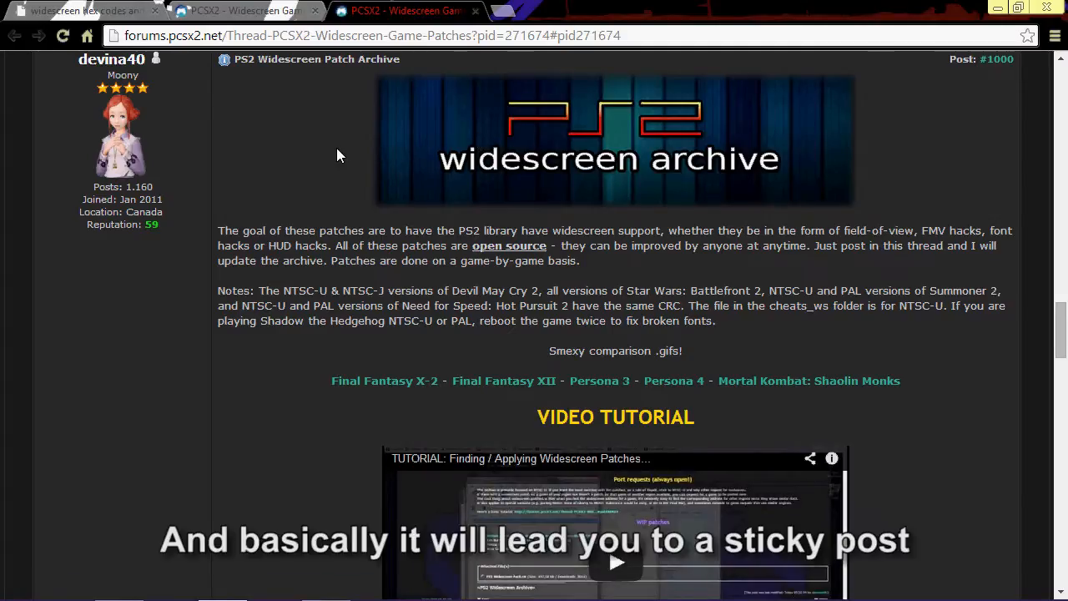
pyautogui.moveTo(324, 155)
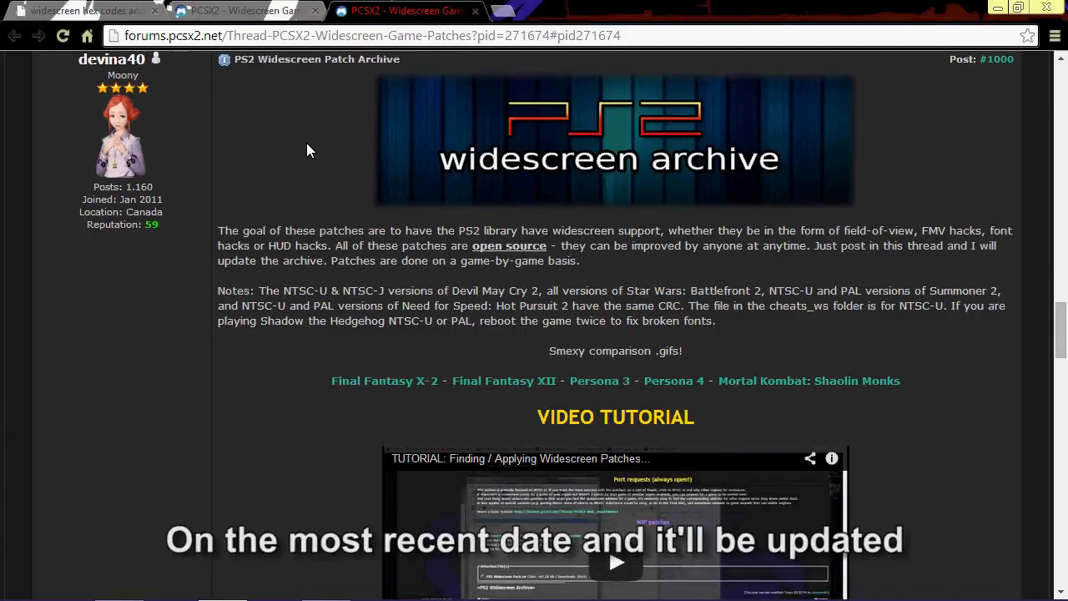
pyautogui.scroll(-3)
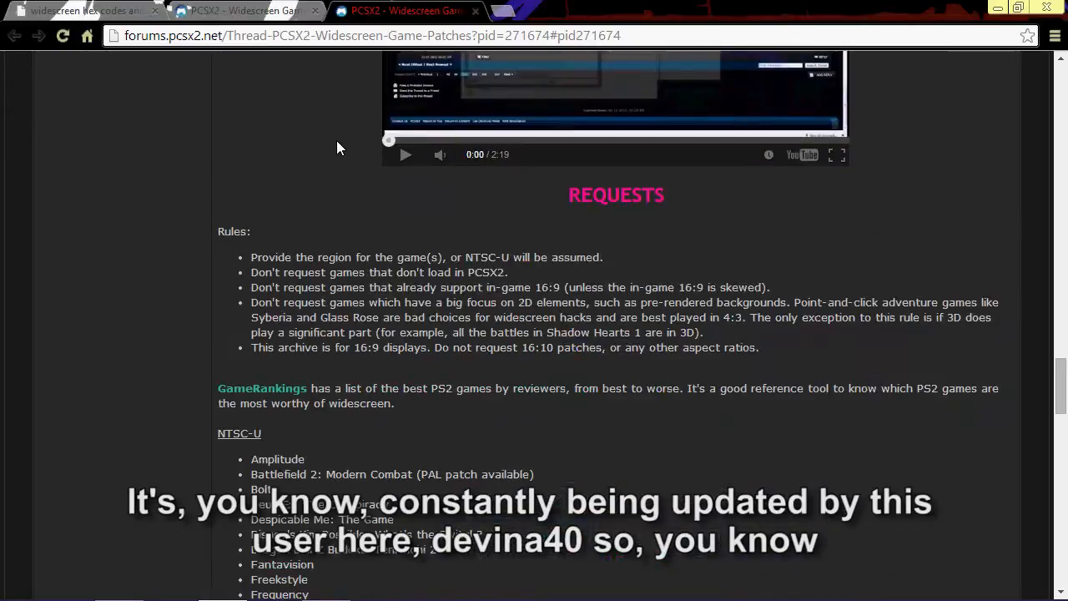
pyautogui.scroll(3)
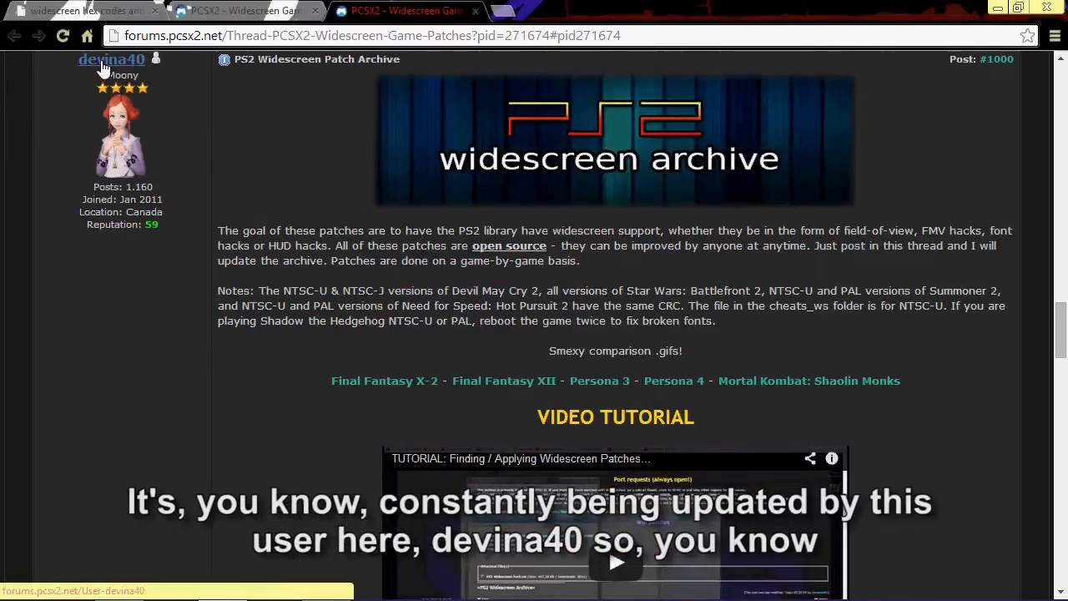
pyautogui.scroll(-3)
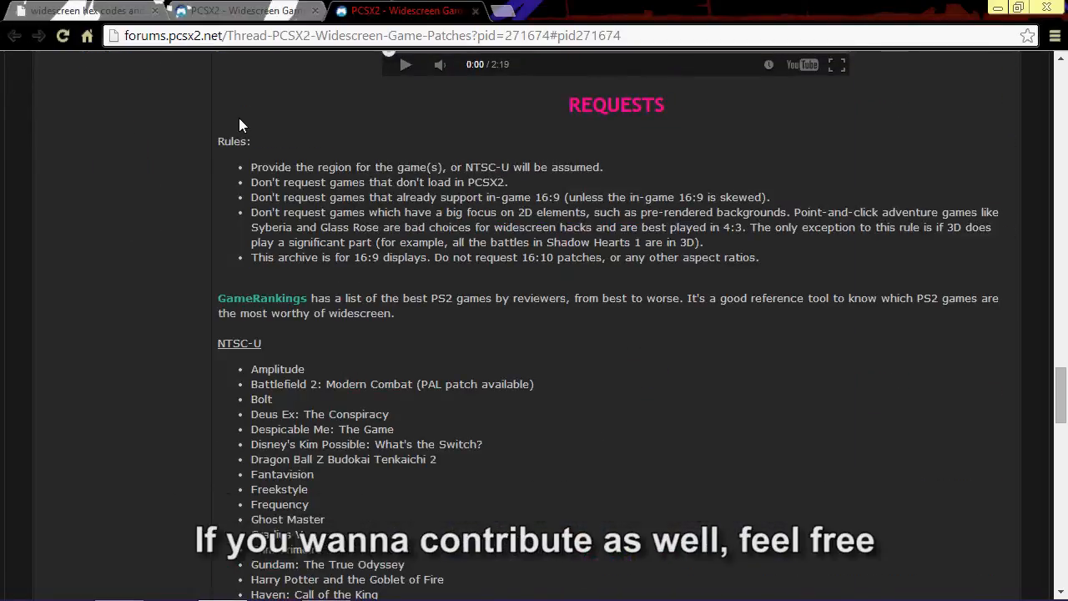
pyautogui.scroll(-3)
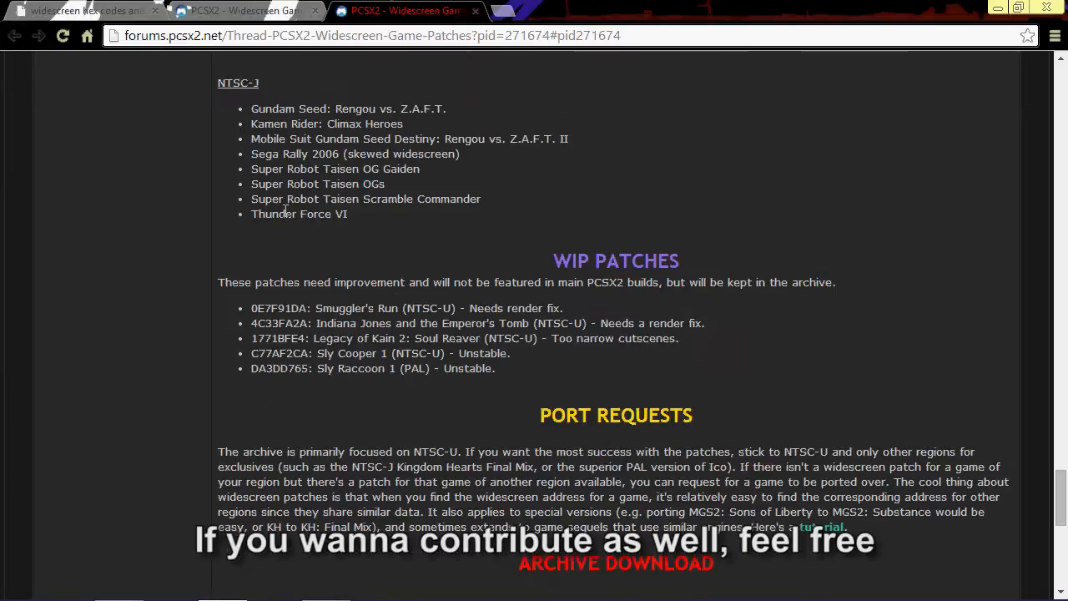
pyautogui.scroll(-3)
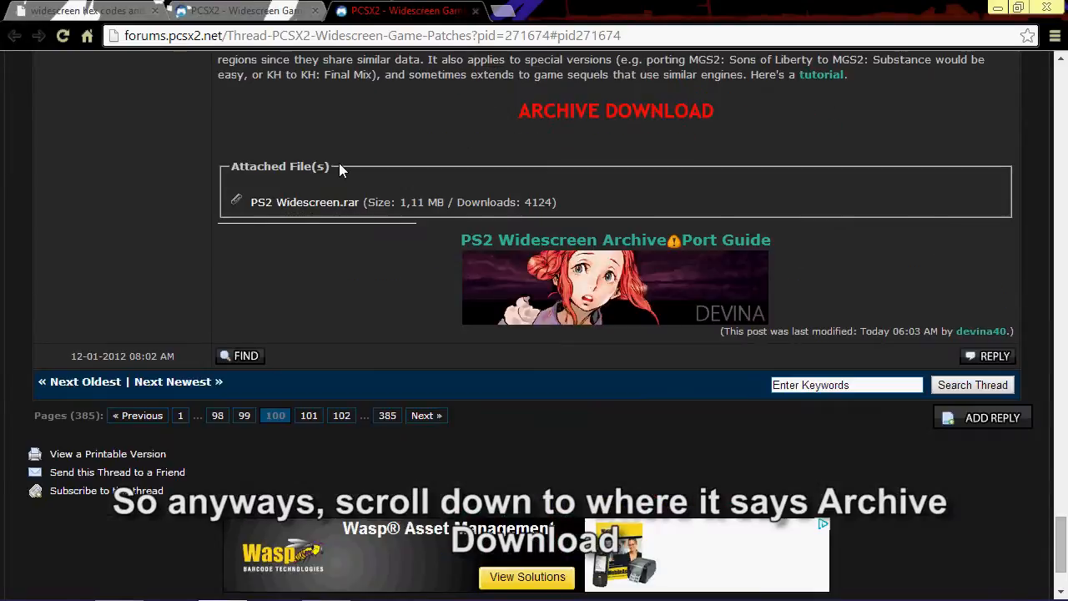
pyautogui.scroll(3)
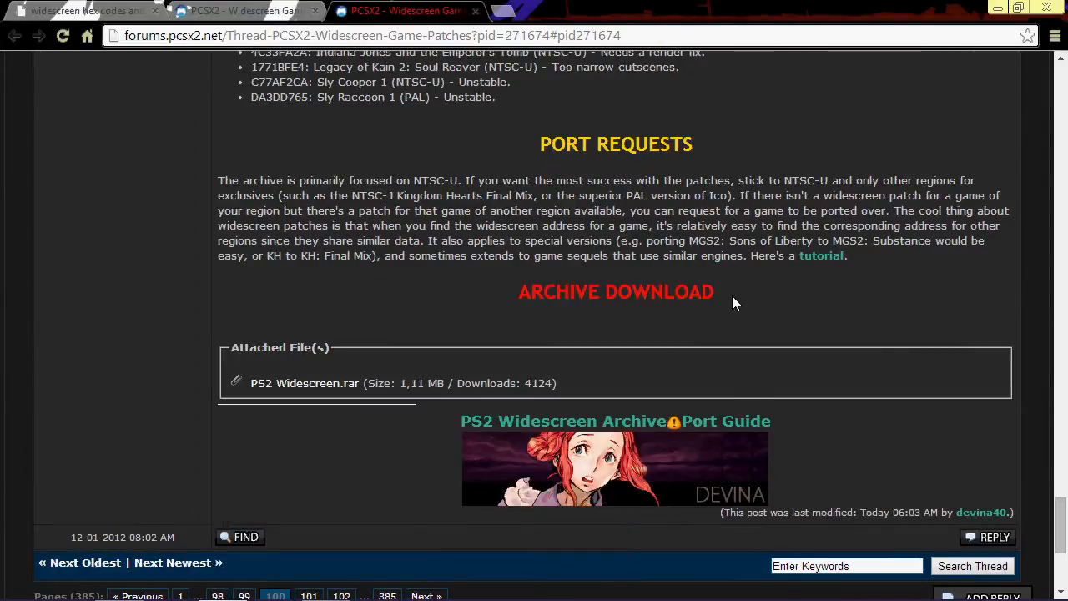
pyautogui.moveTo(278, 386)
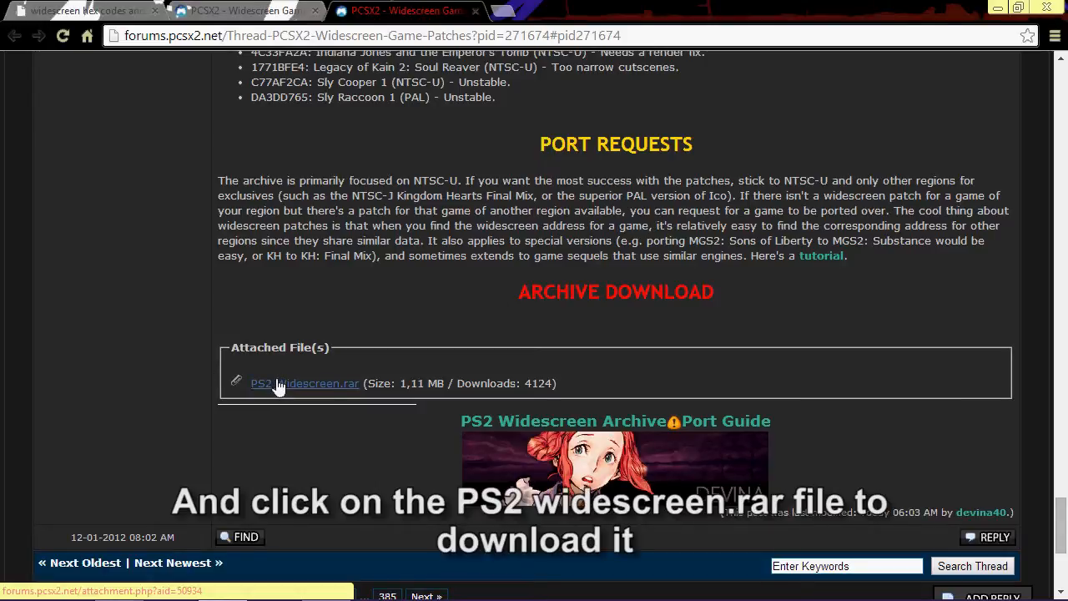
pyautogui.moveTo(349, 323)
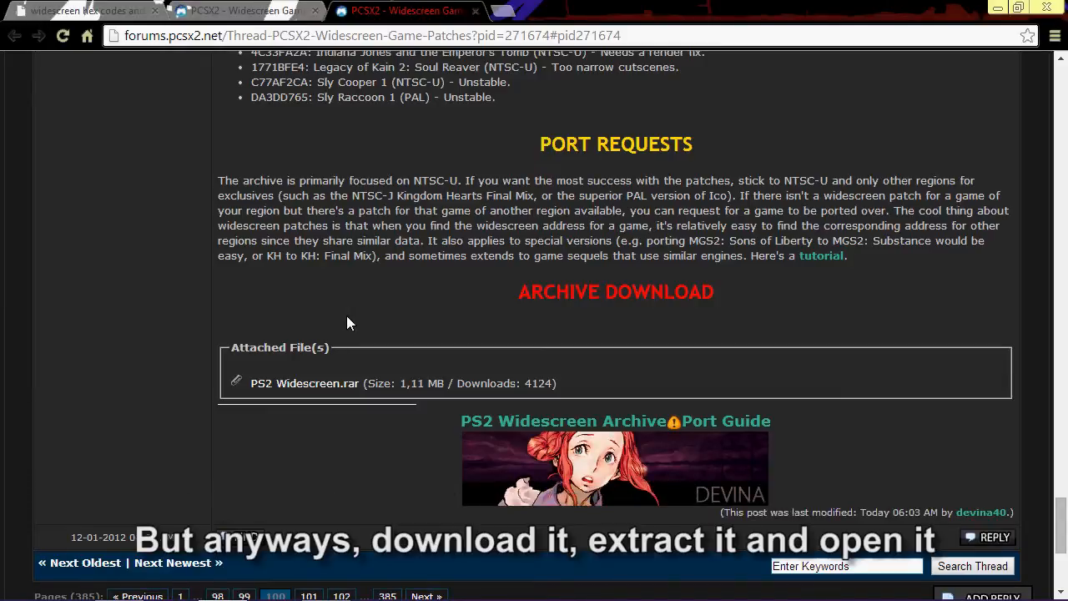
pyautogui.moveTo(426, 292)
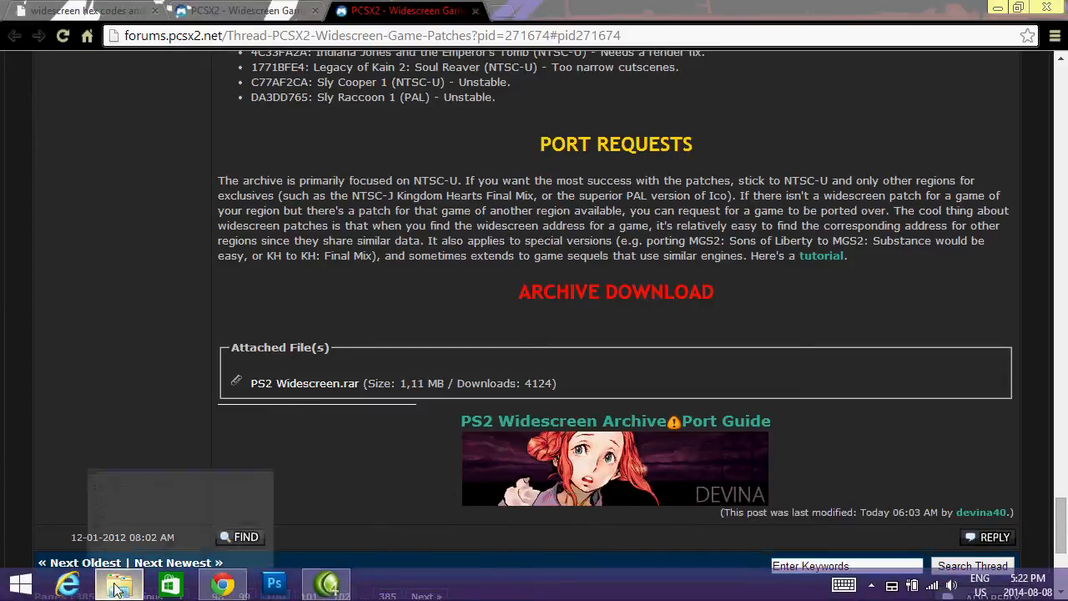
# Bring up File Explorer and enter the extracted PS2 Widescreen folder
pyautogui.click(118, 582)
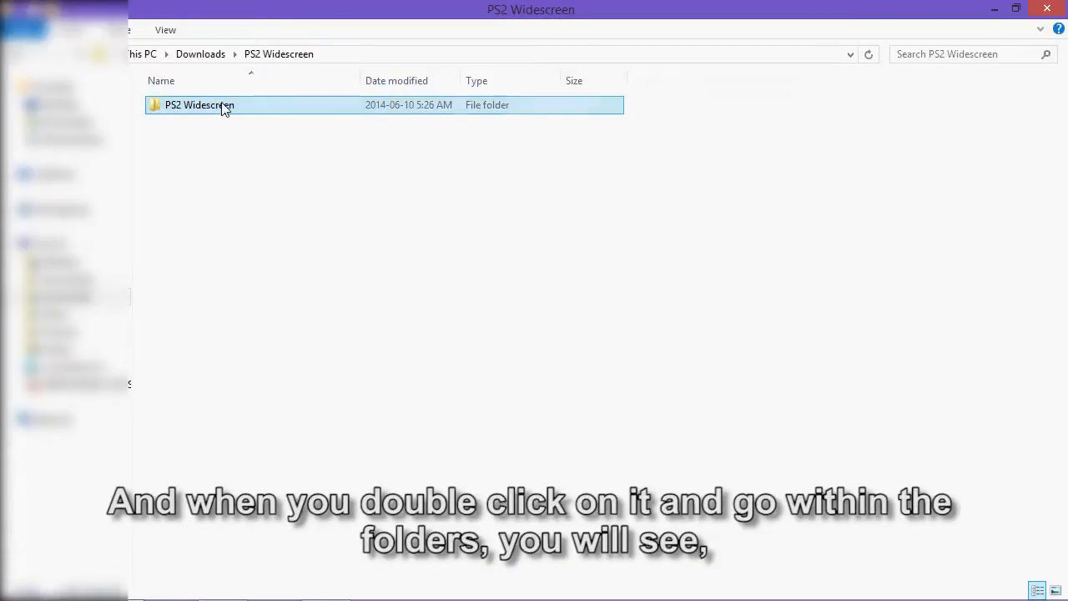
pyautogui.doubleClick(199, 104)
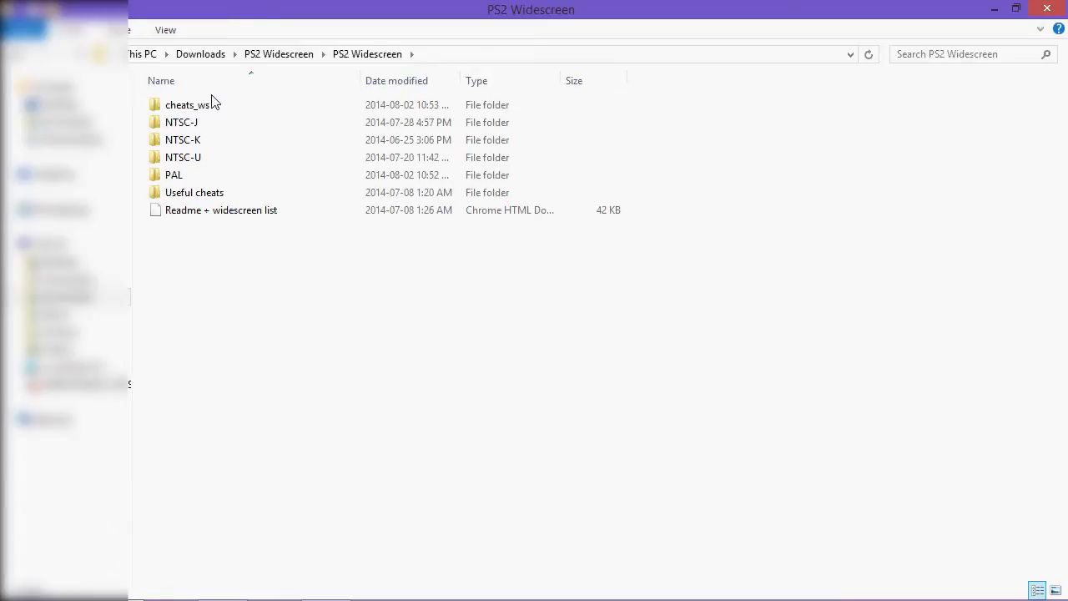
pyautogui.click(189, 105)
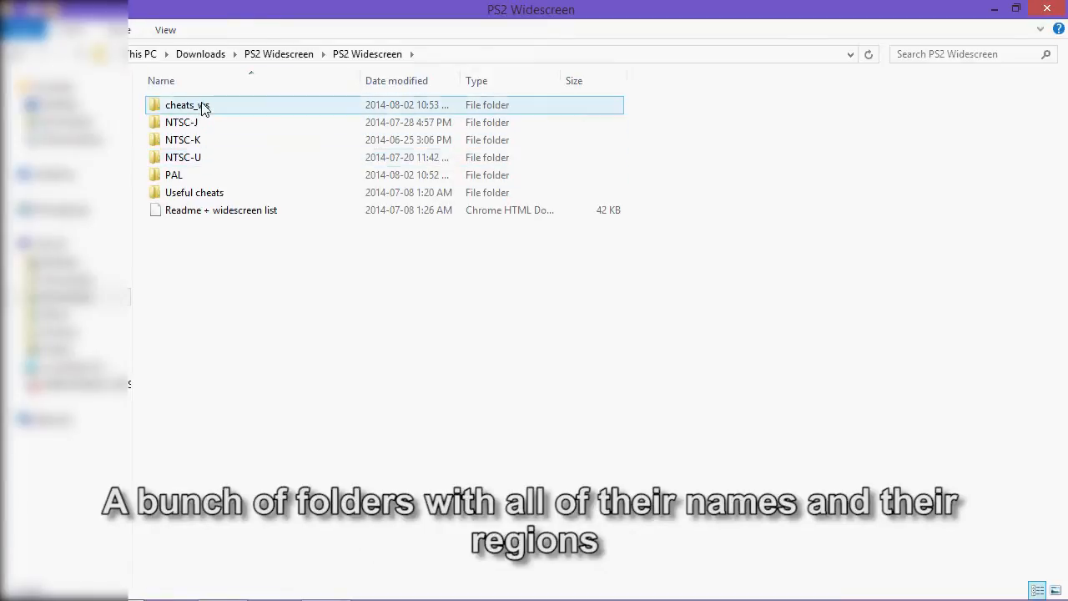
pyautogui.click(326, 317)
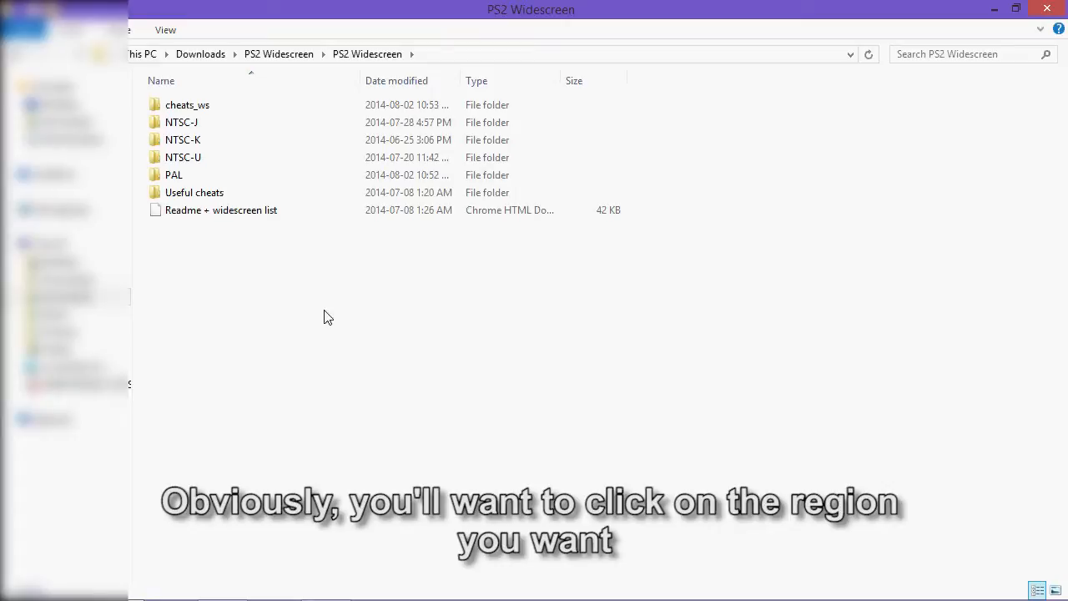
pyautogui.click(187, 104)
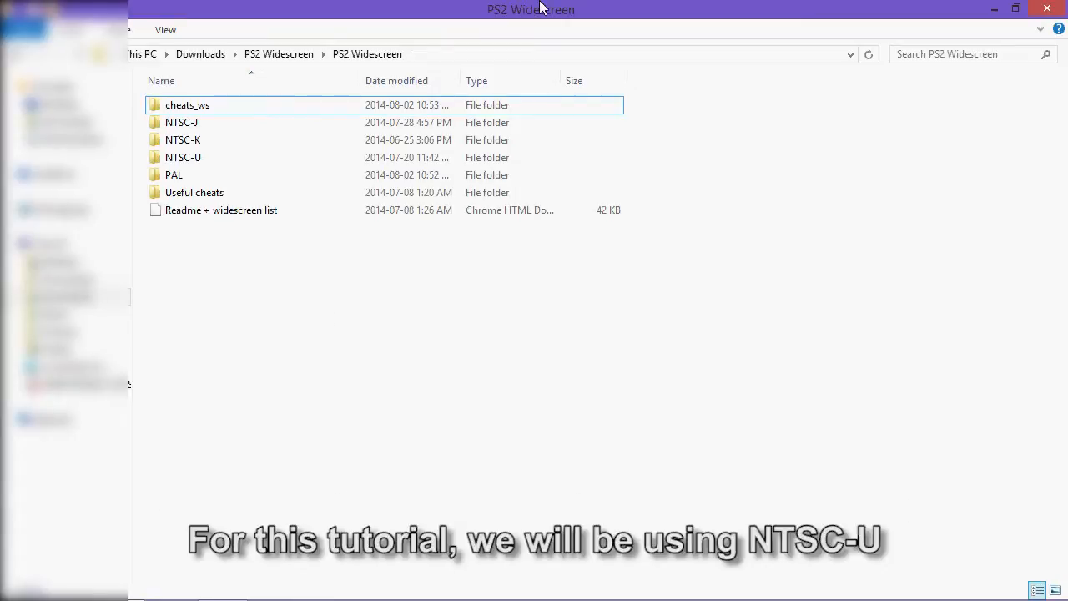
# Open NTSC-U > Kingdom Hearts and bring up the PNACH file's Open with options
pyautogui.click(183, 157)
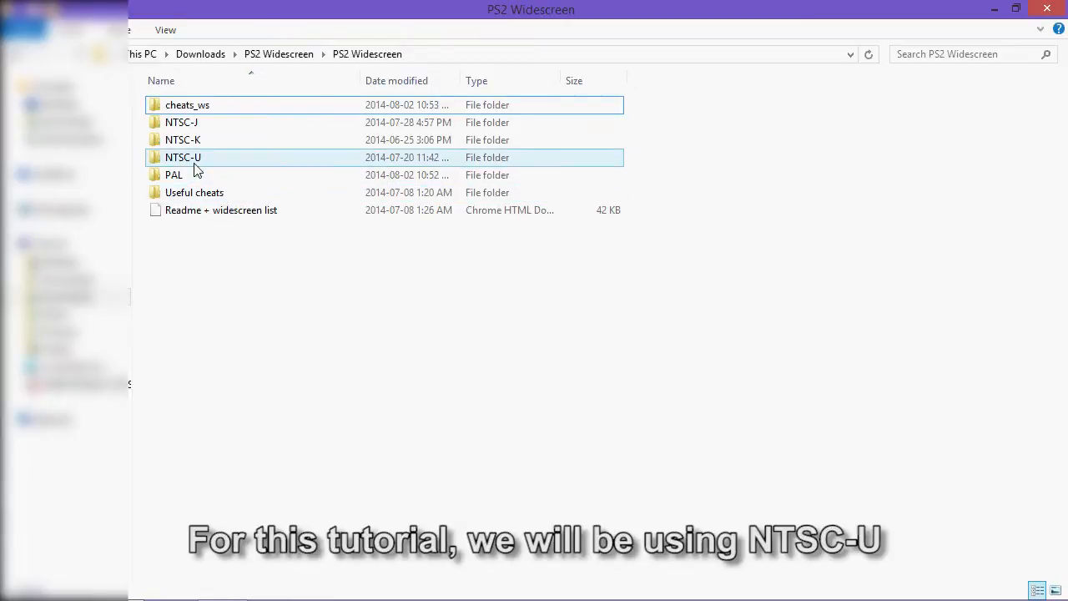
pyautogui.doubleClick(183, 157)
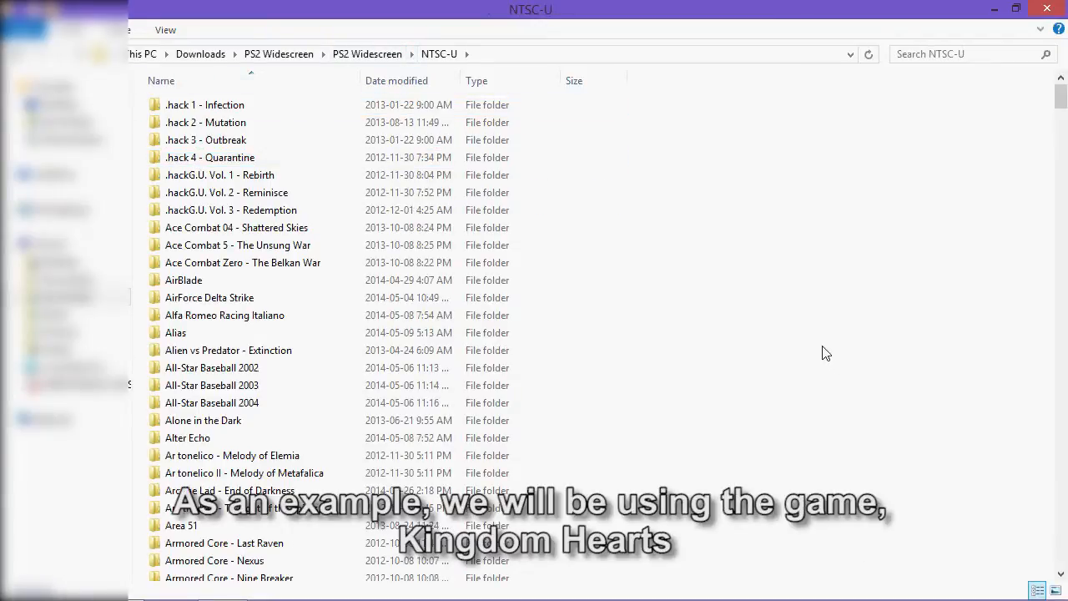
pyautogui.scroll(-3)
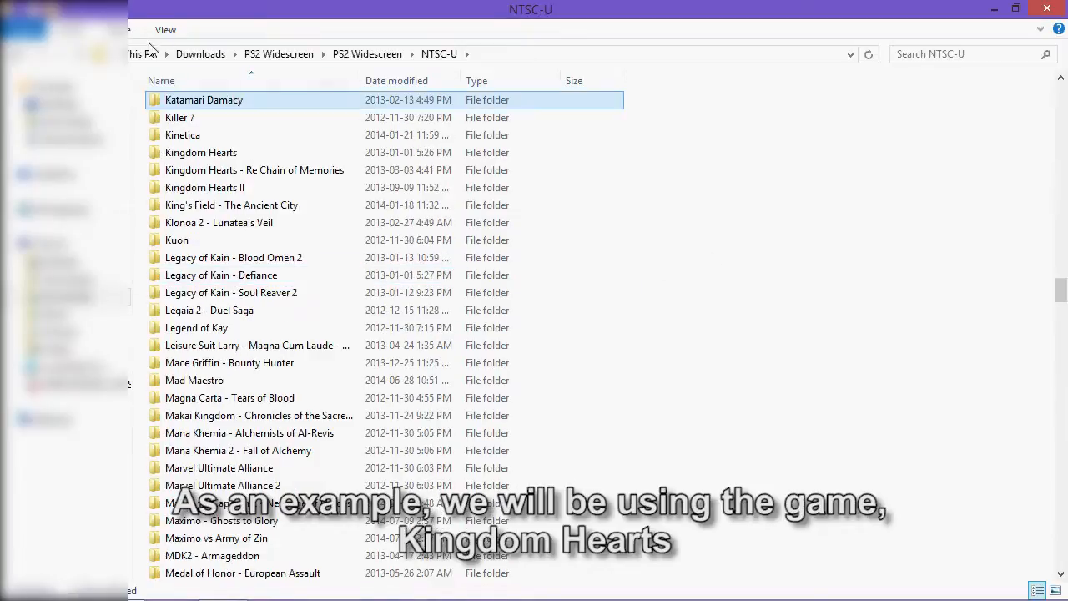
pyautogui.doubleClick(200, 151)
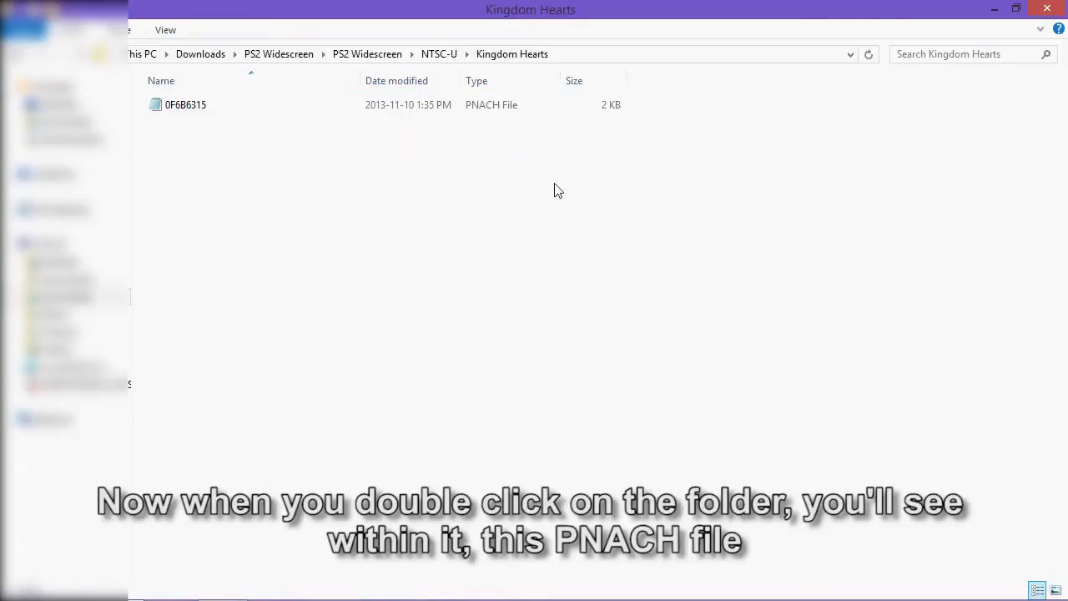
pyautogui.moveTo(315, 153)
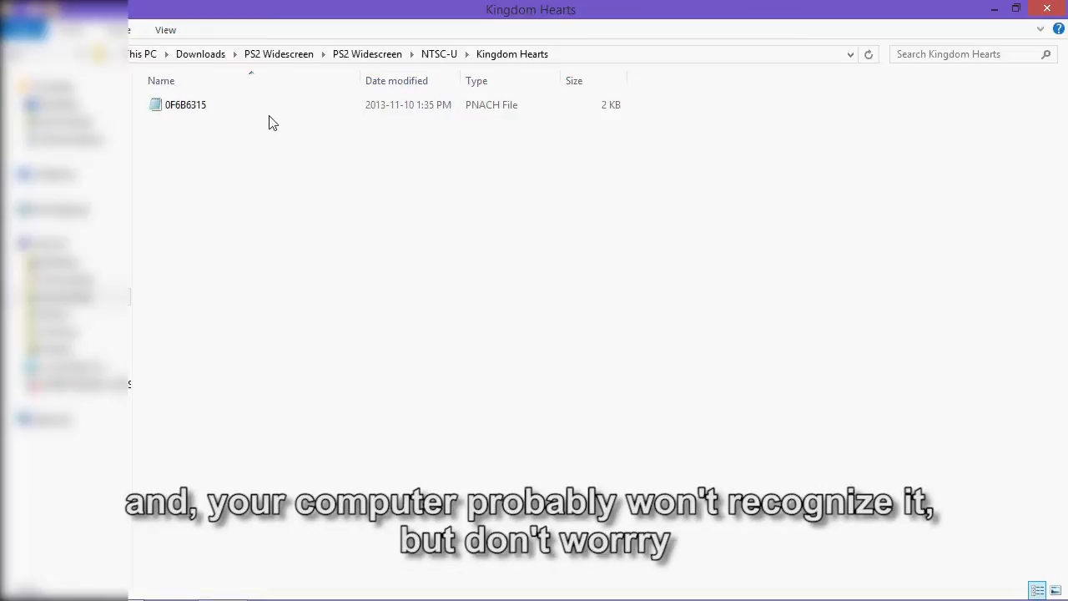
pyautogui.moveTo(487, 93)
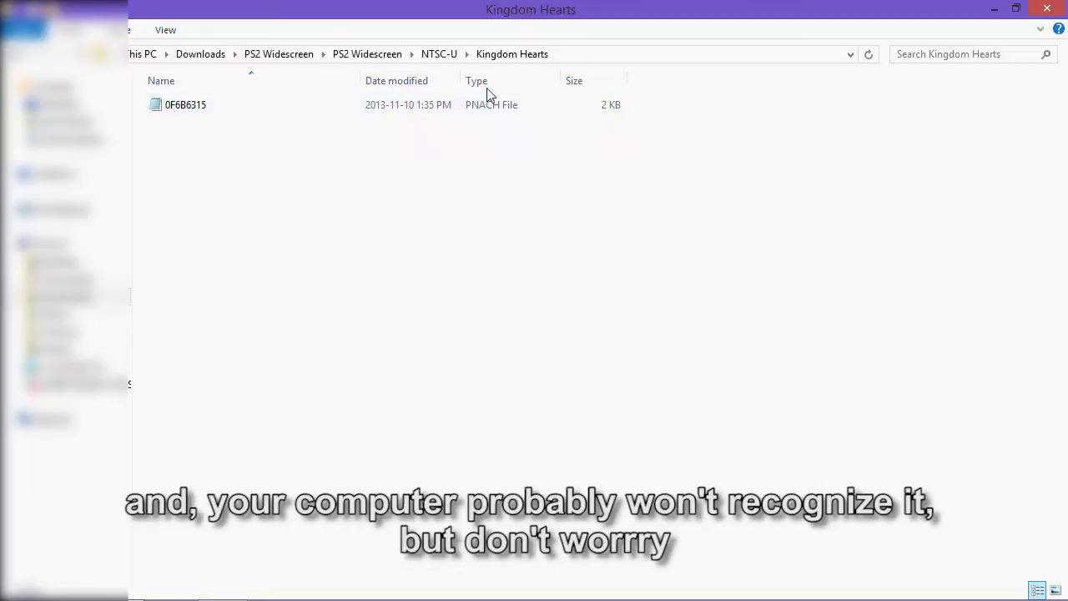
pyautogui.moveTo(273, 127)
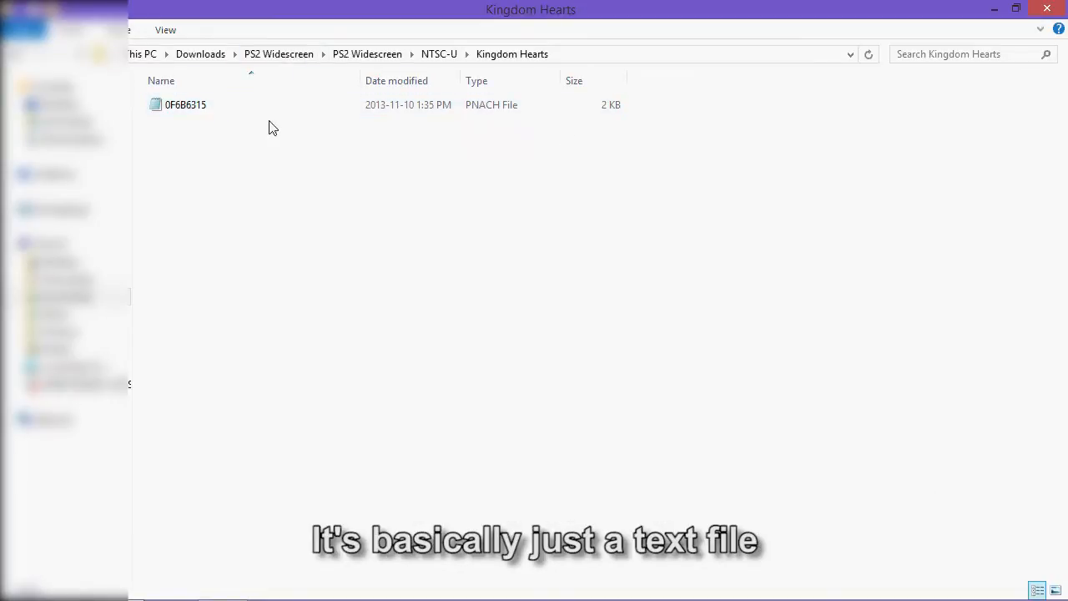
pyautogui.rightClick(185, 105)
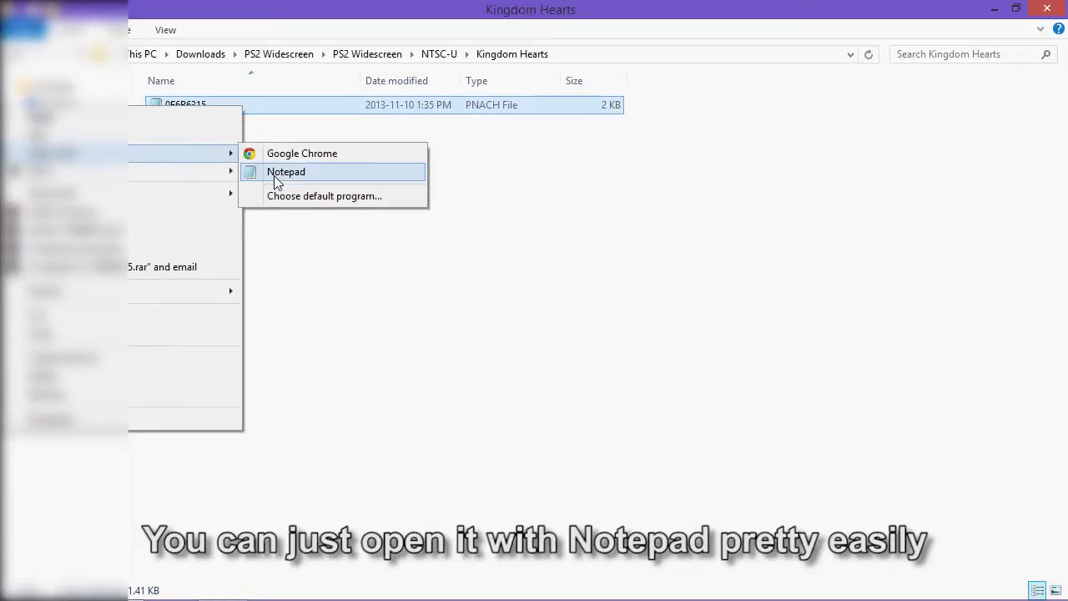
# Open the 0F6B6315 PNACH in Notepad and highlight address 001103ac and value 3c0143d6
pyautogui.click(286, 171)
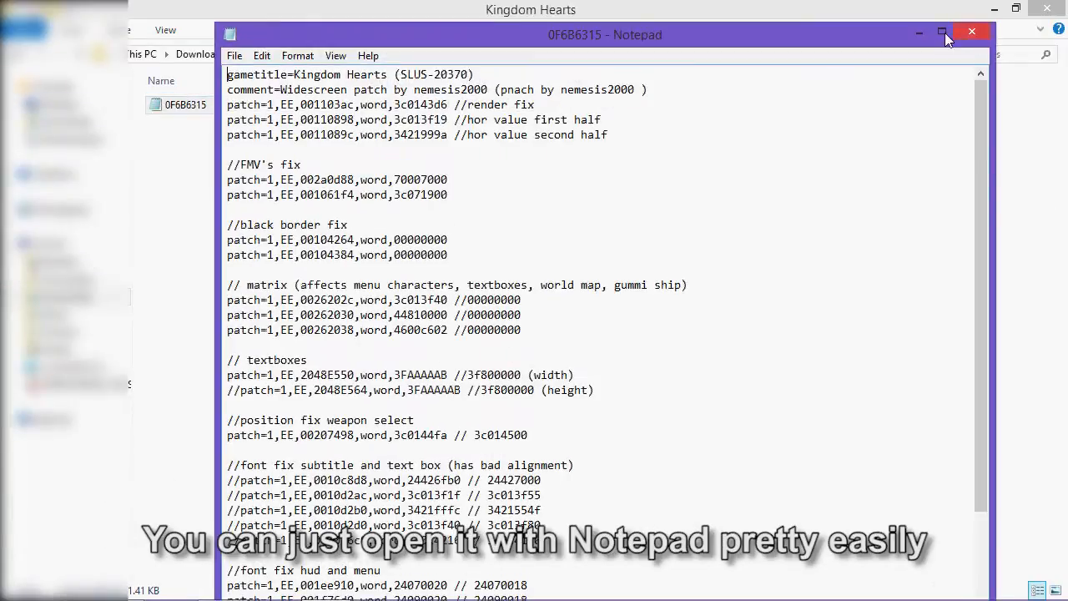
pyautogui.moveTo(677, 206)
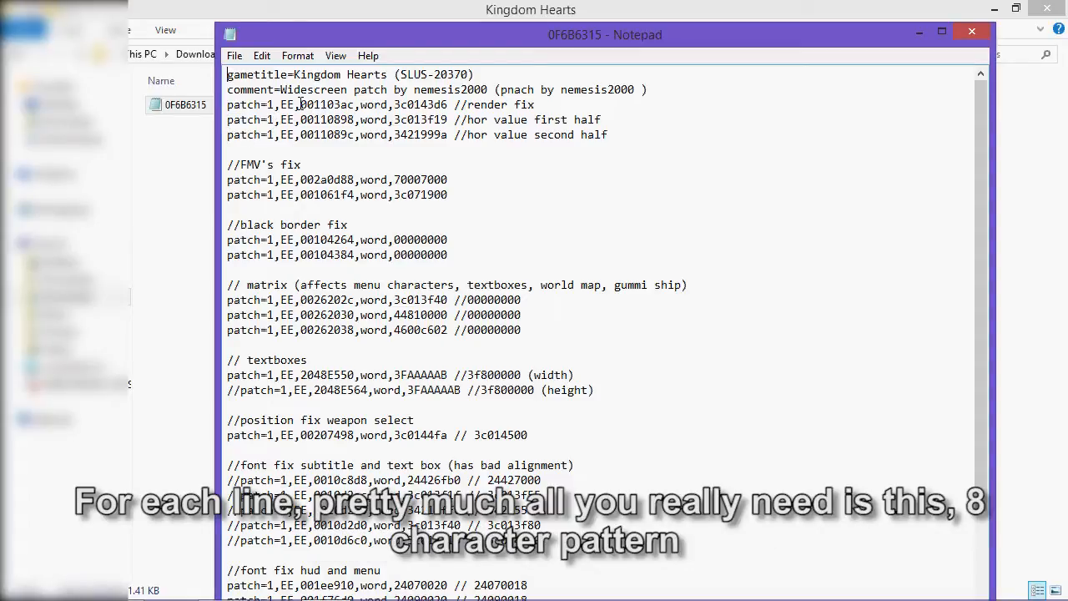
pyautogui.doubleClick(327, 104)
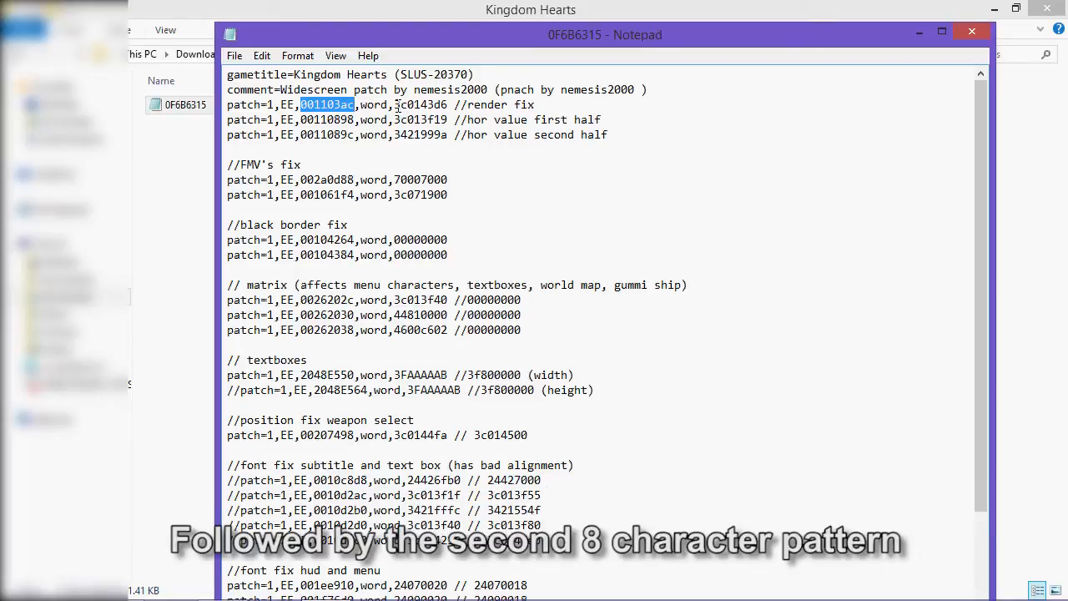
pyautogui.doubleClick(420, 104)
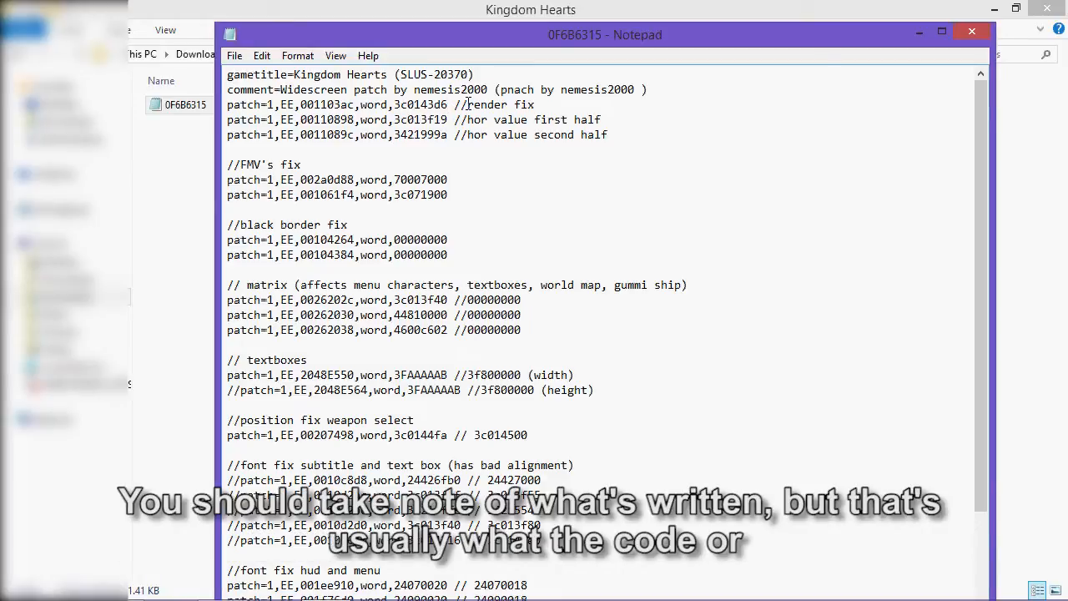
# Select the first five patch lines, from gametitle through the hor value second half line
pyautogui.moveTo(466, 104); pyautogui.dragTo(630, 141)
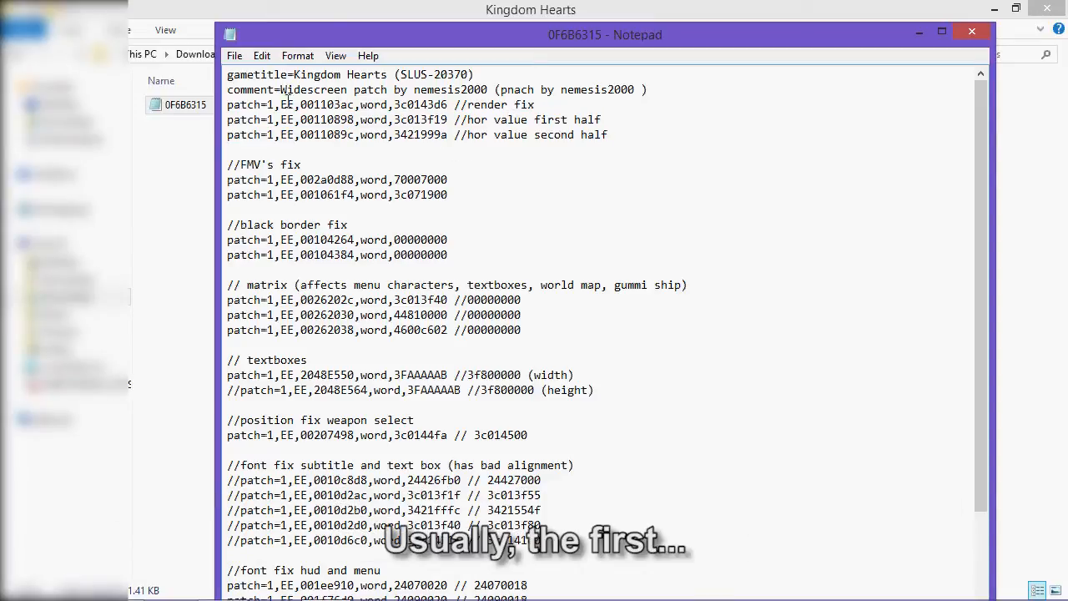
pyautogui.moveTo(226, 74); pyautogui.dragTo(607, 134)
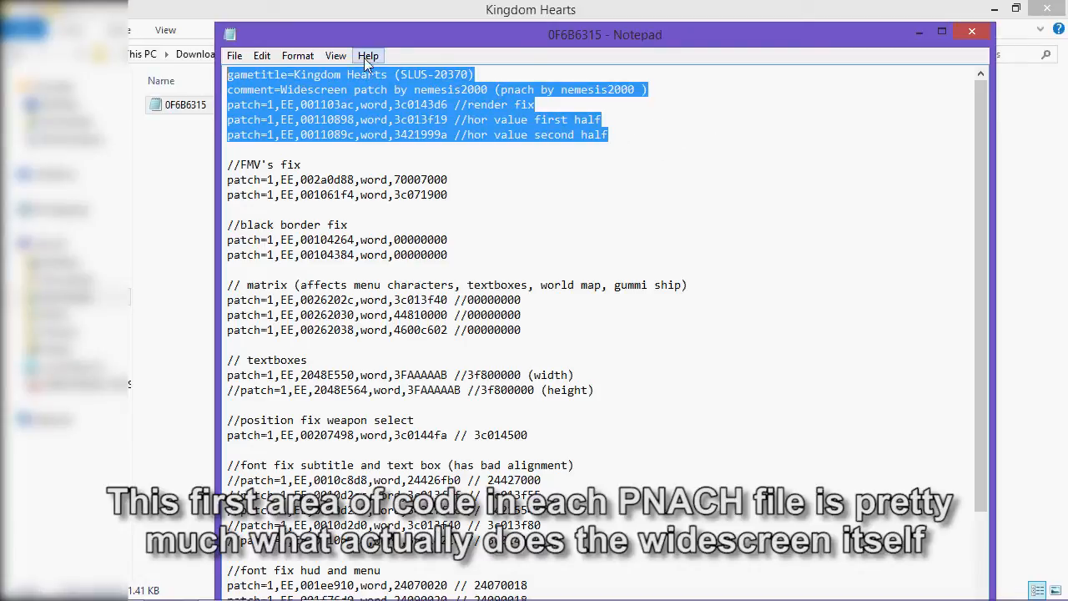
pyautogui.moveTo(621, 23)
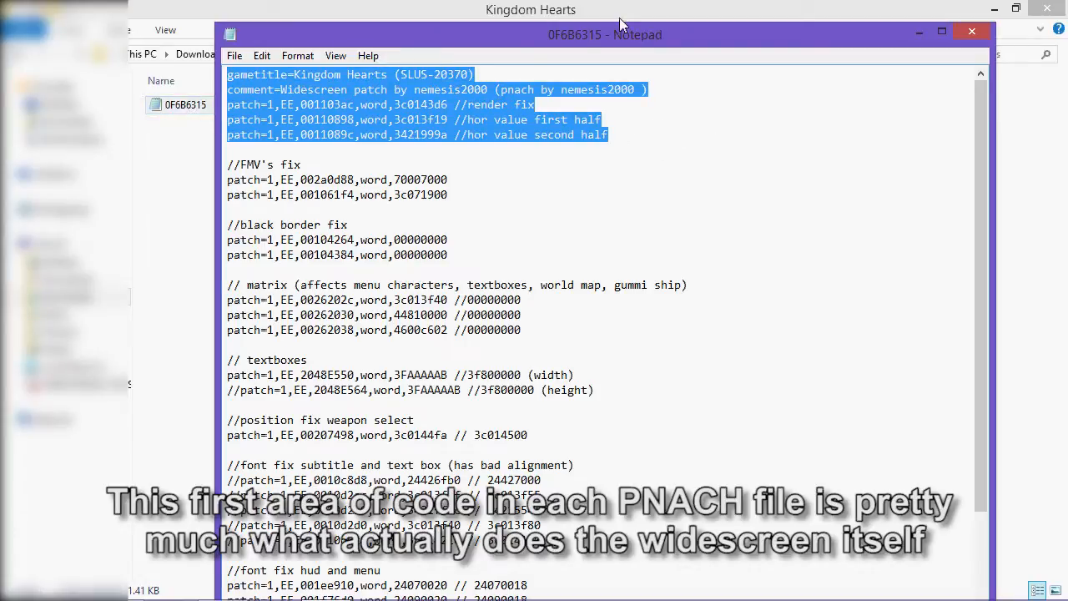
pyautogui.moveTo(517, 94)
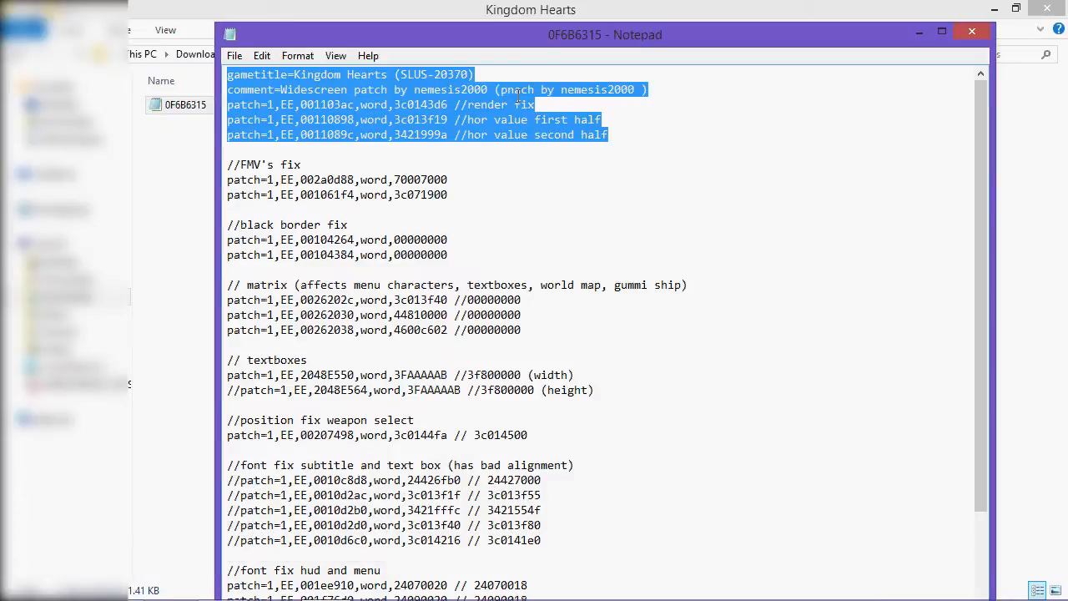
pyautogui.scroll(-3)
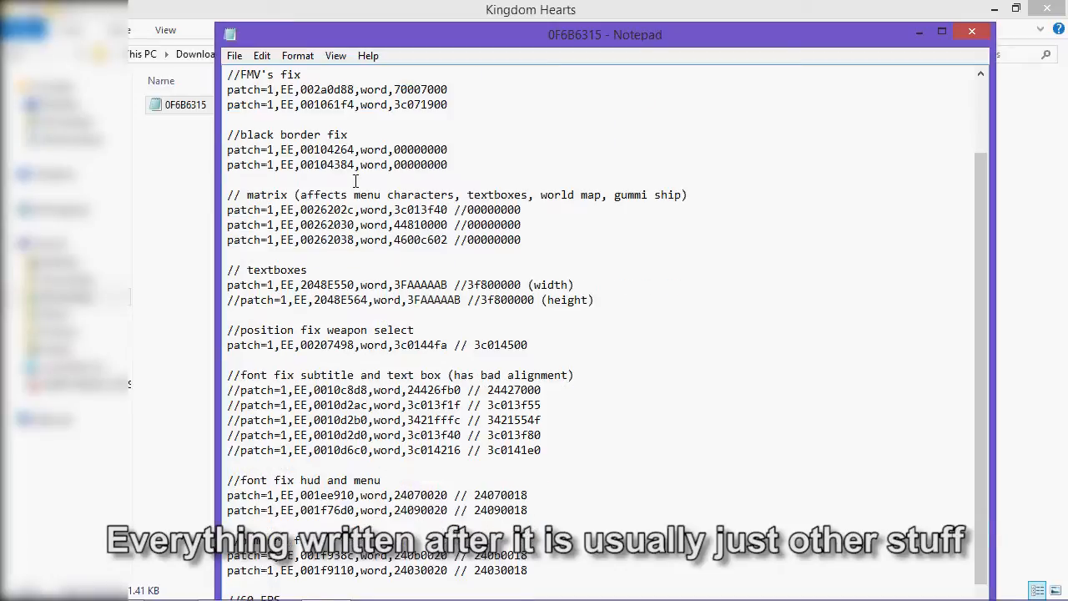
pyautogui.scroll(3)
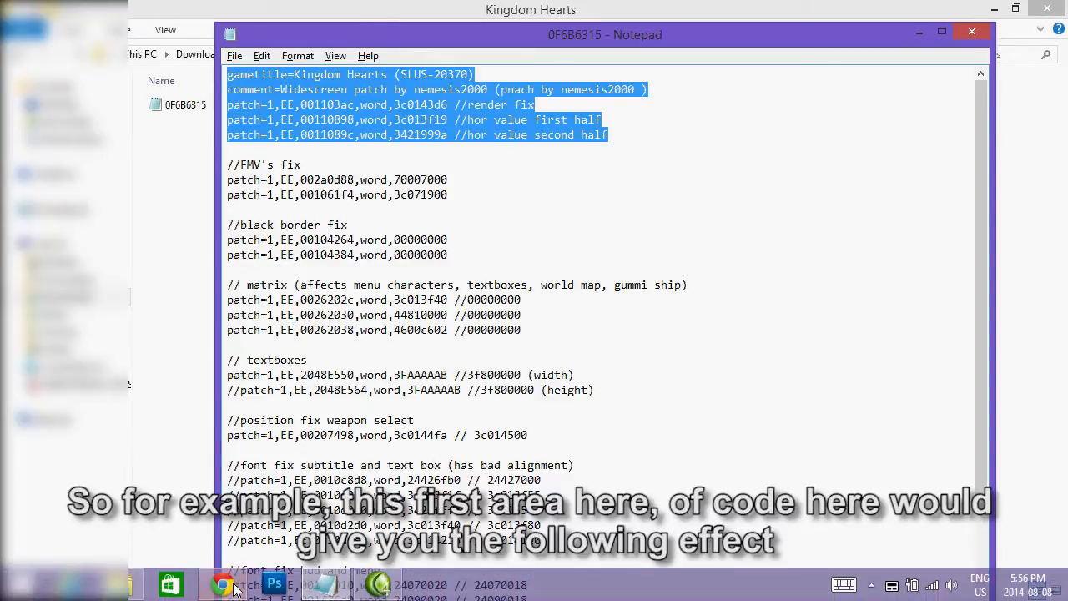
# Review the ps2wide.net Kingdom Hearts comparison screenshots, then bring the Notepad patch back up
pyautogui.click(222, 584)
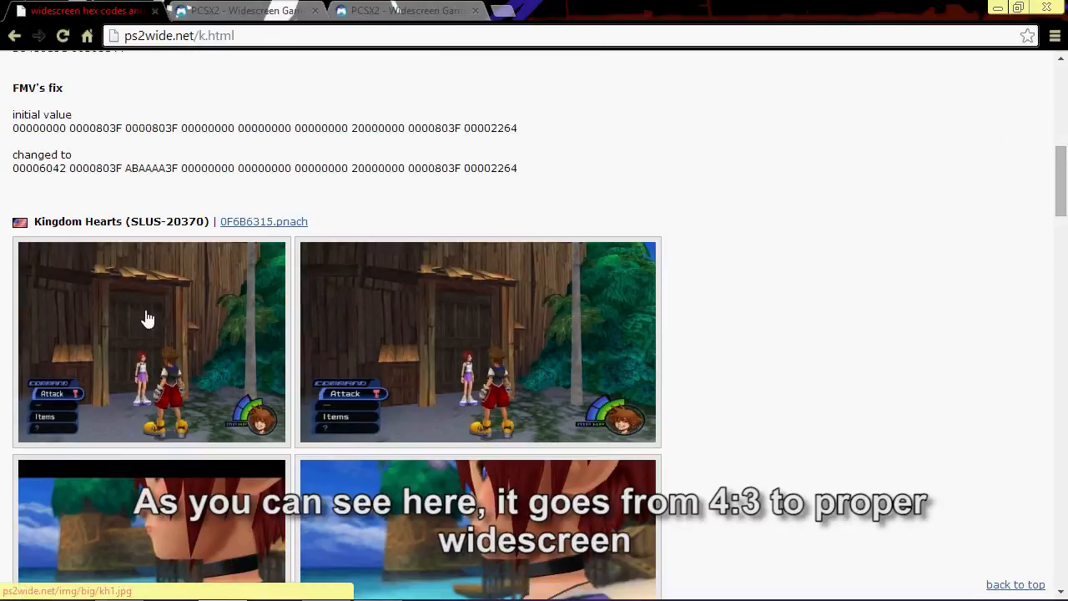
pyautogui.moveTo(418, 328)
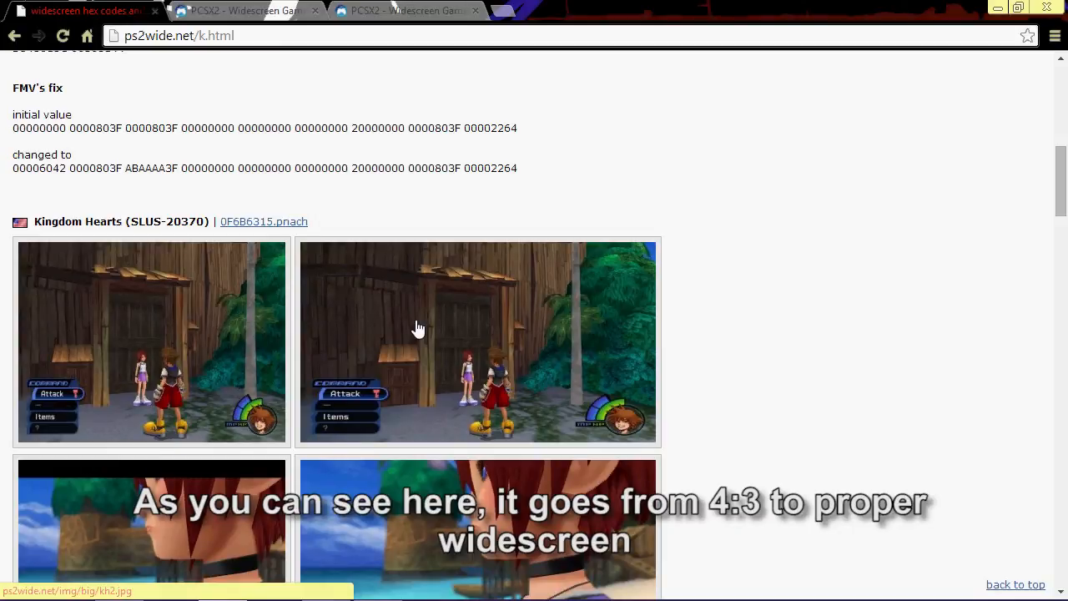
pyautogui.moveTo(749, 347)
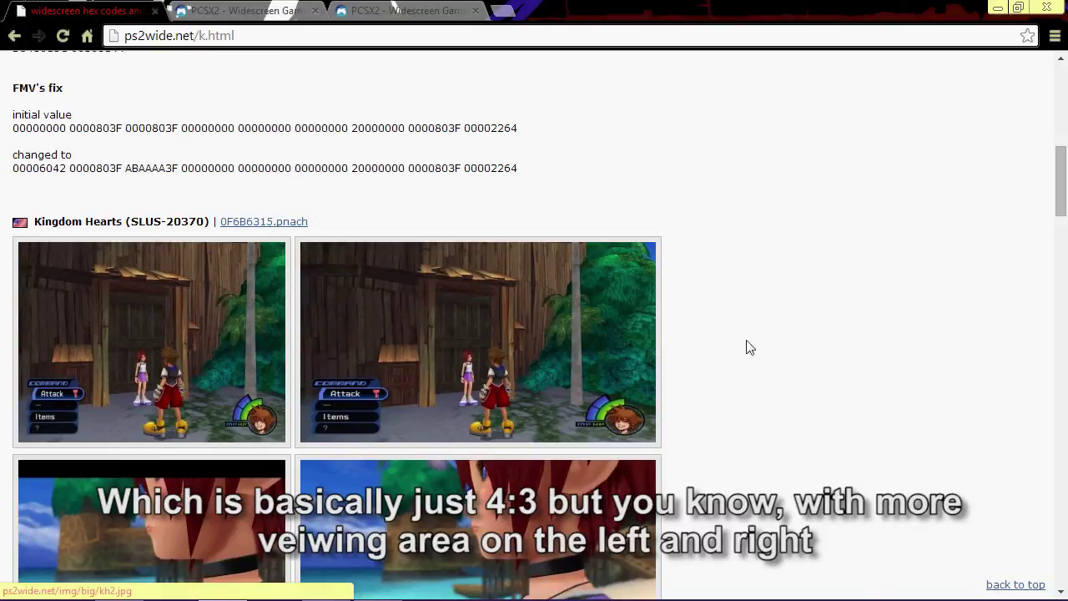
pyautogui.moveTo(631, 339)
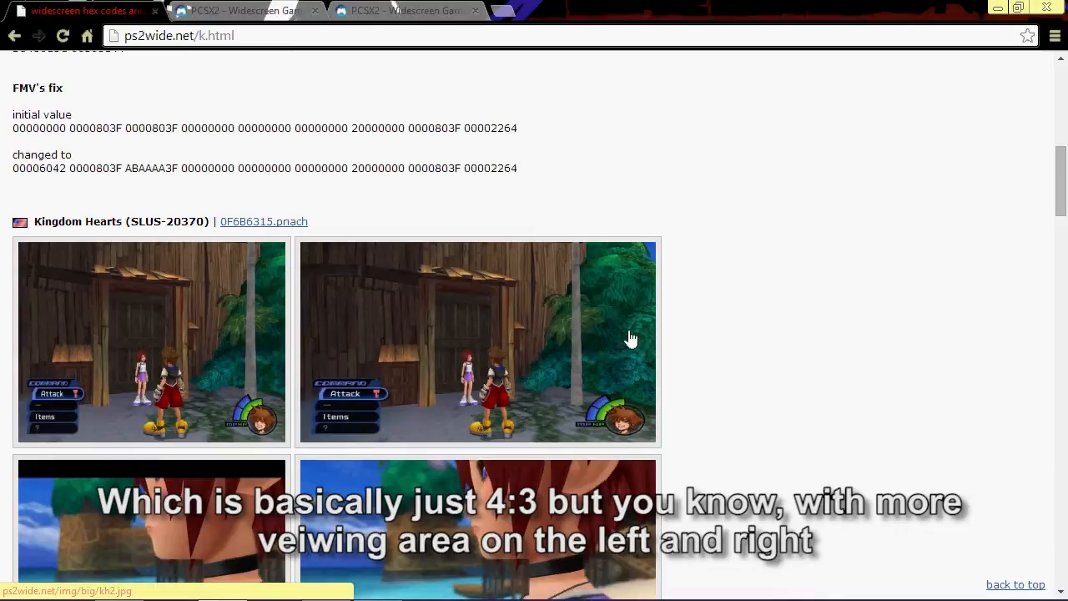
pyautogui.moveTo(492, 231)
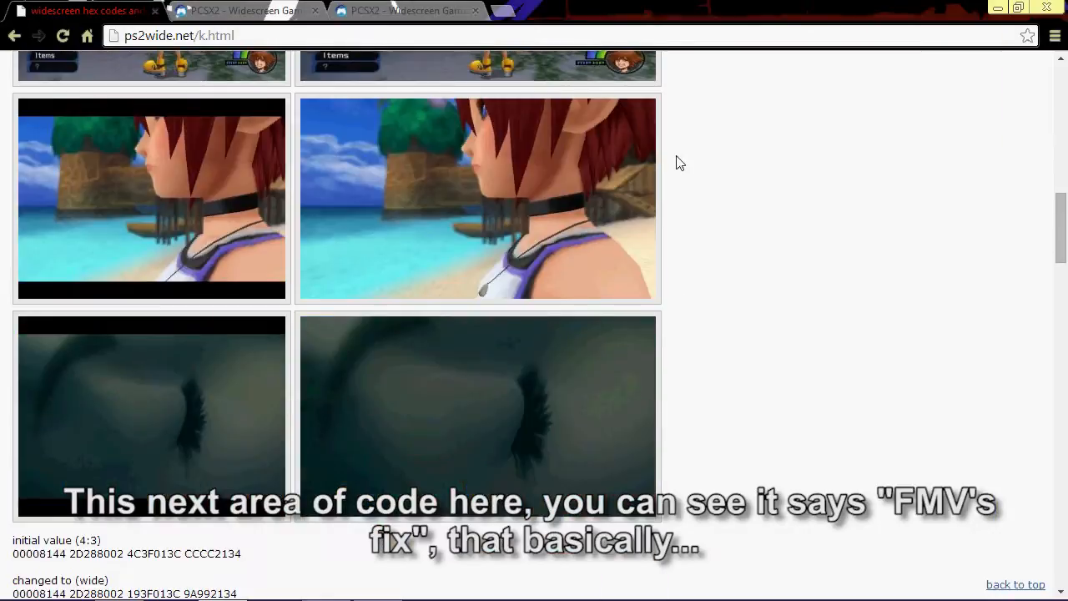
pyautogui.scroll(-3)
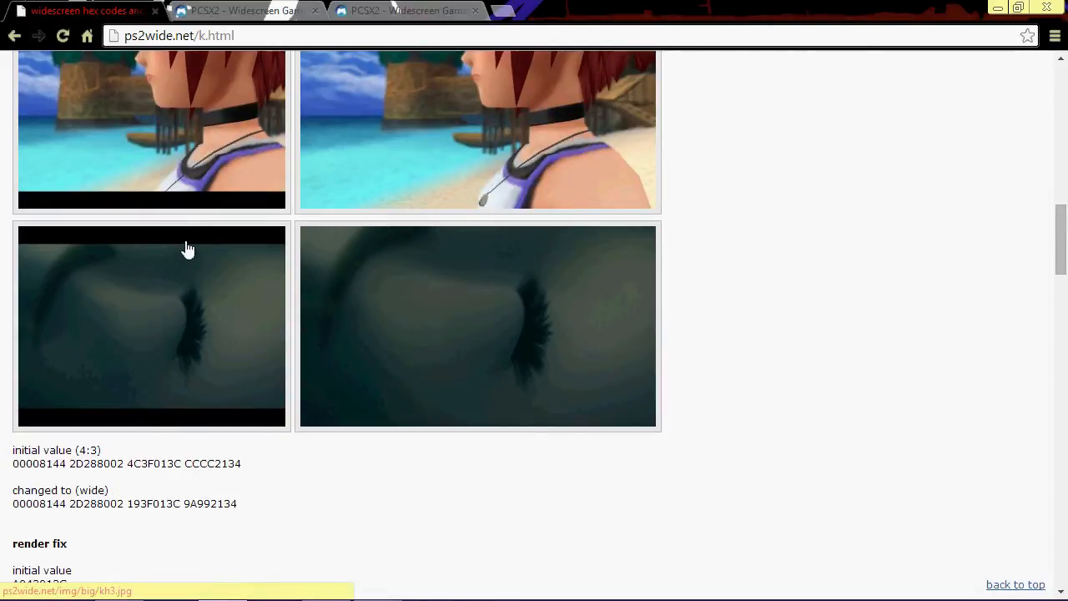
pyautogui.moveTo(520, 332)
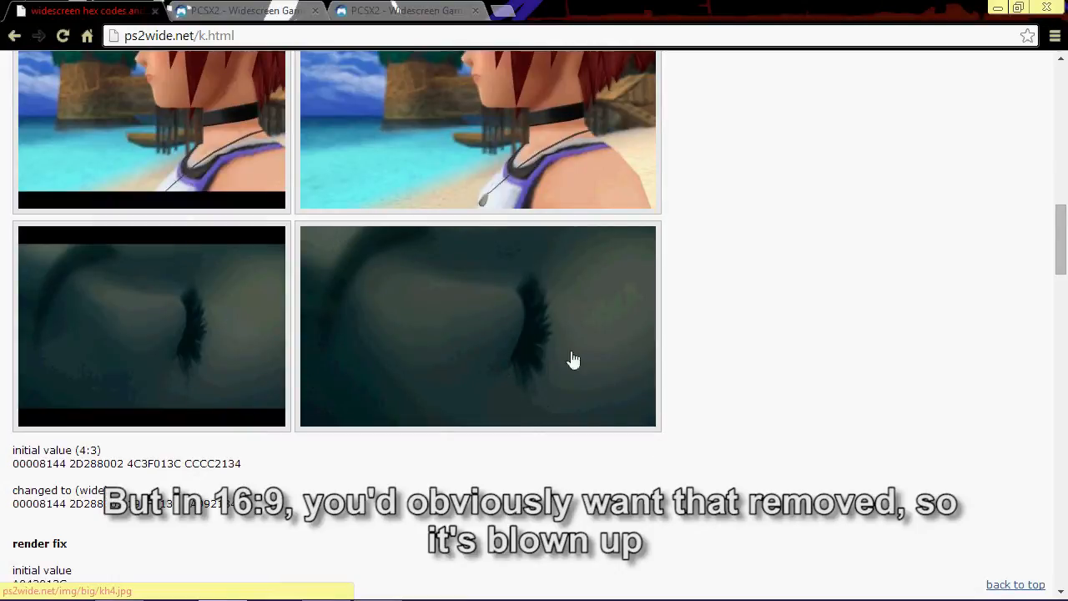
pyautogui.moveTo(591, 247)
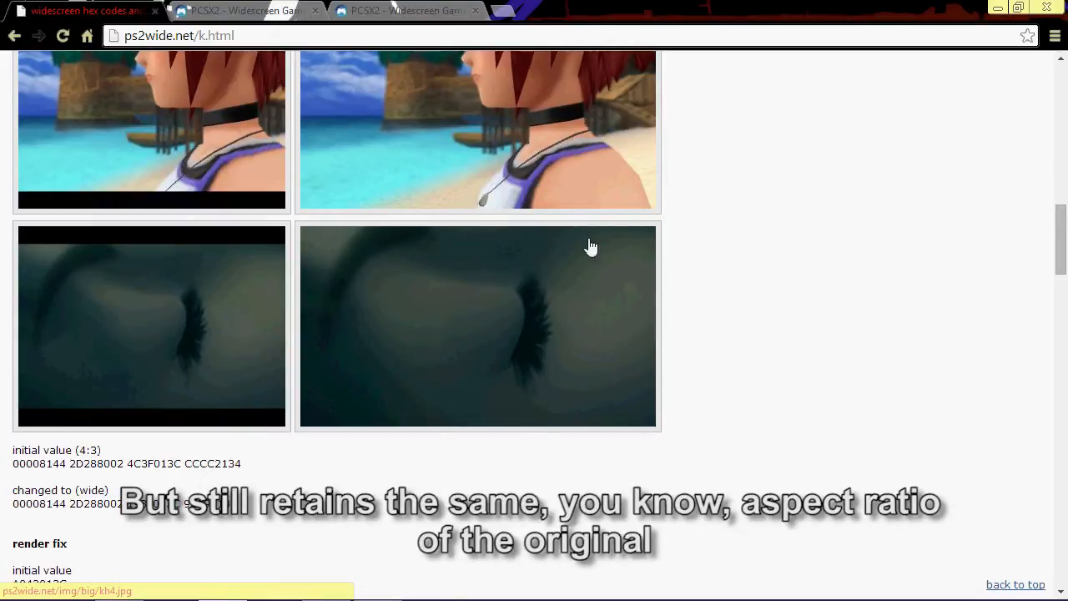
pyautogui.moveTo(376, 309)
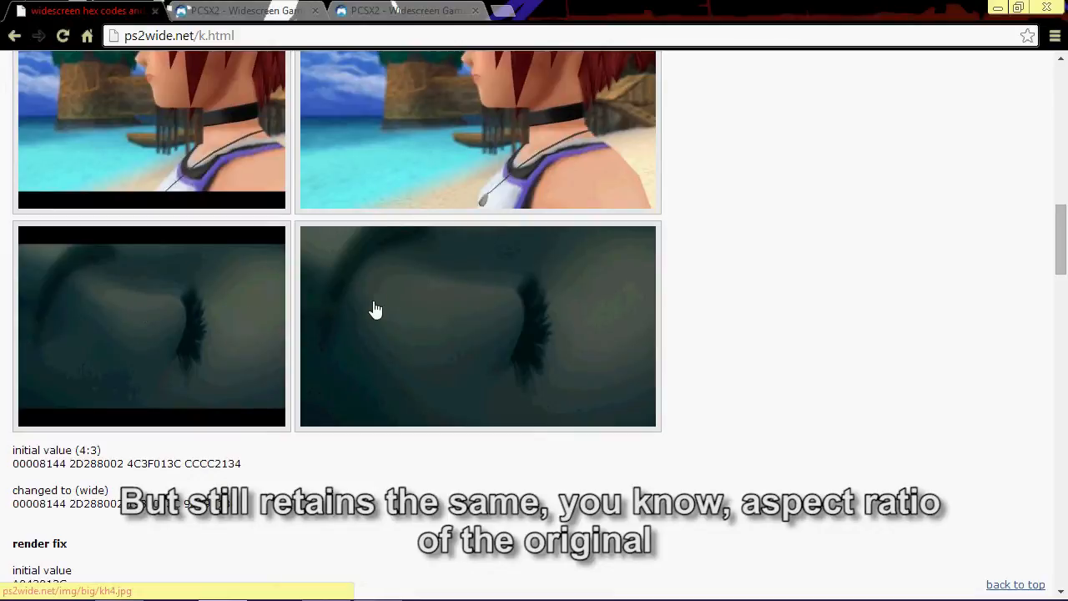
pyautogui.moveTo(240, 391)
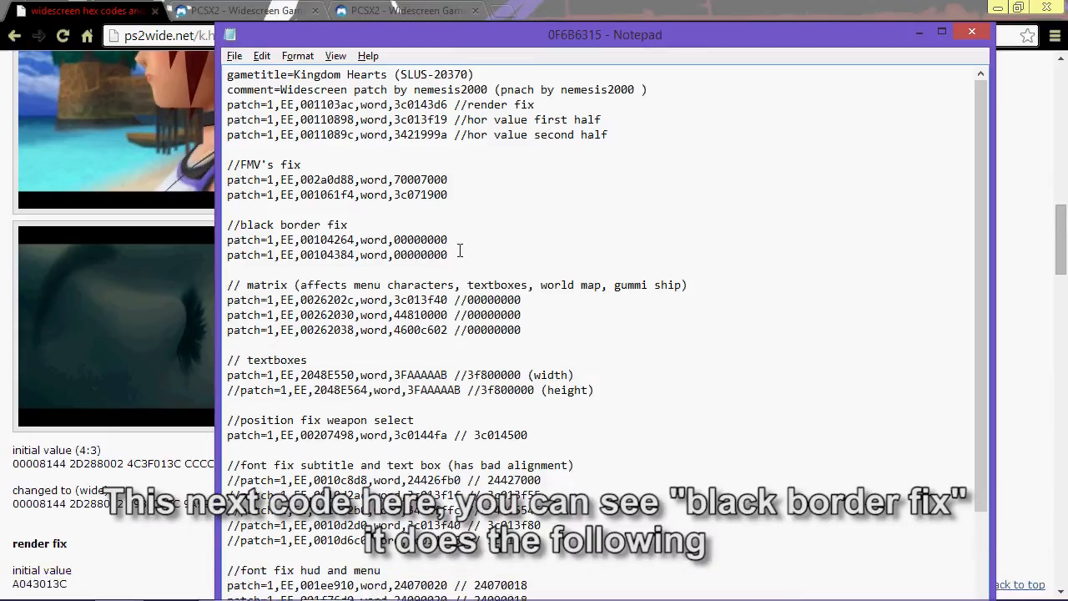
pyautogui.click(970, 34)
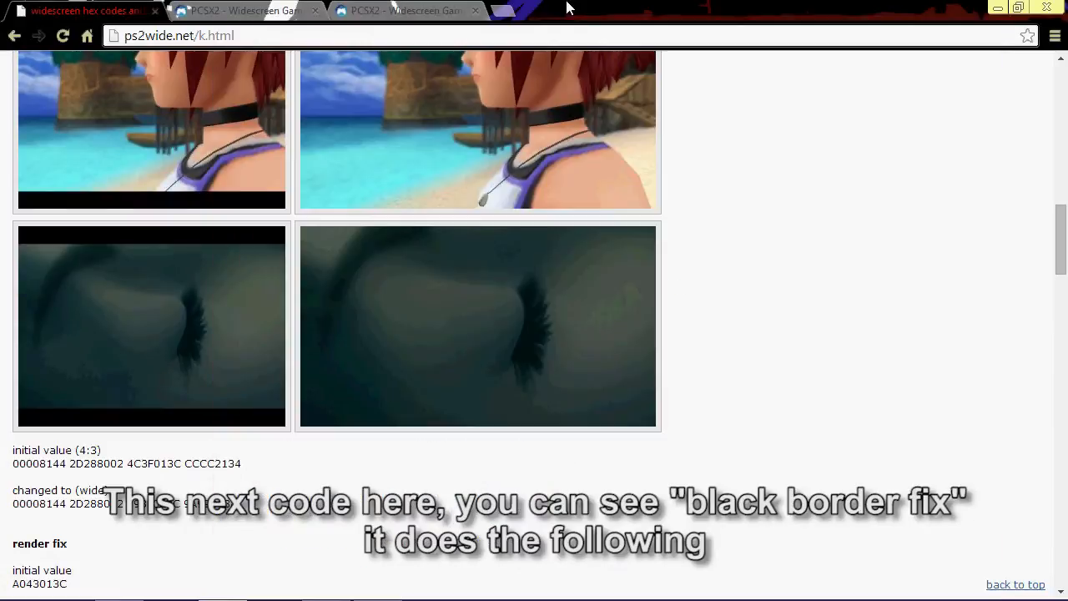
pyautogui.scroll(3)
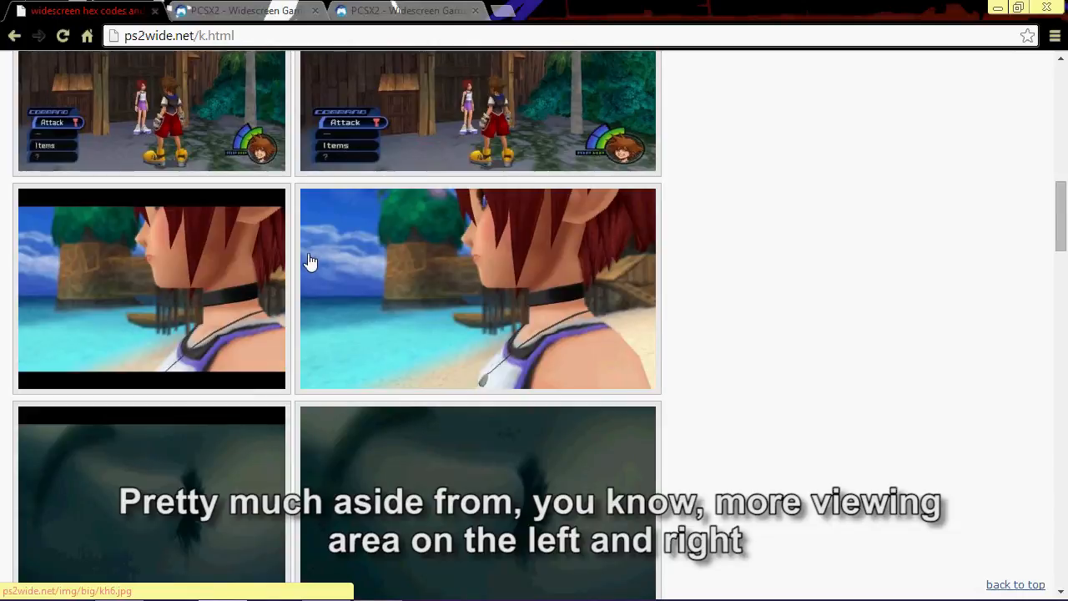
pyautogui.moveTo(782, 405)
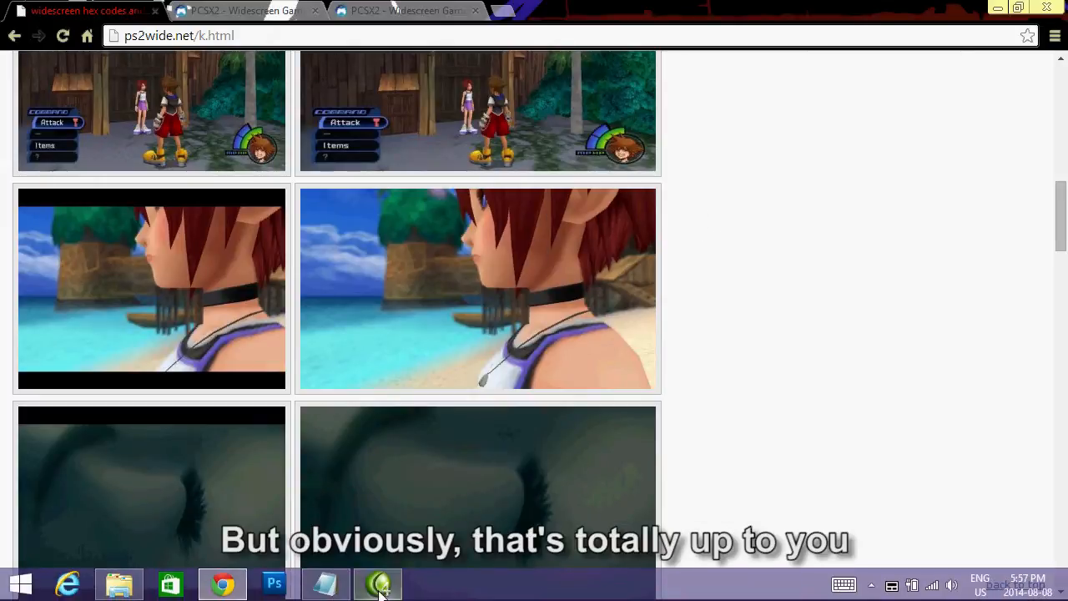
pyautogui.click(378, 583)
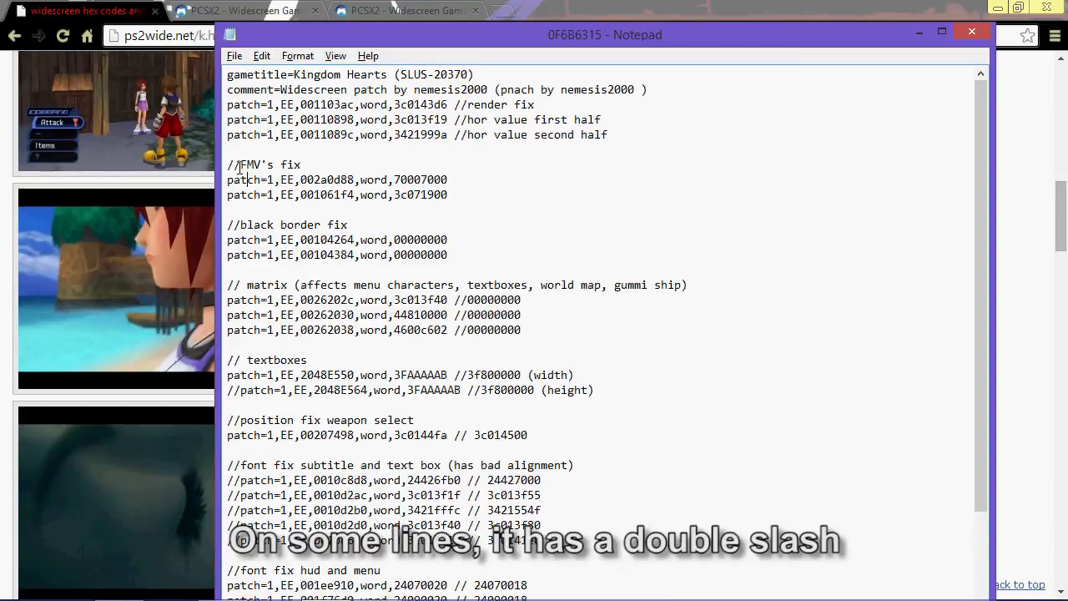
pyautogui.doubleClick(231, 165)
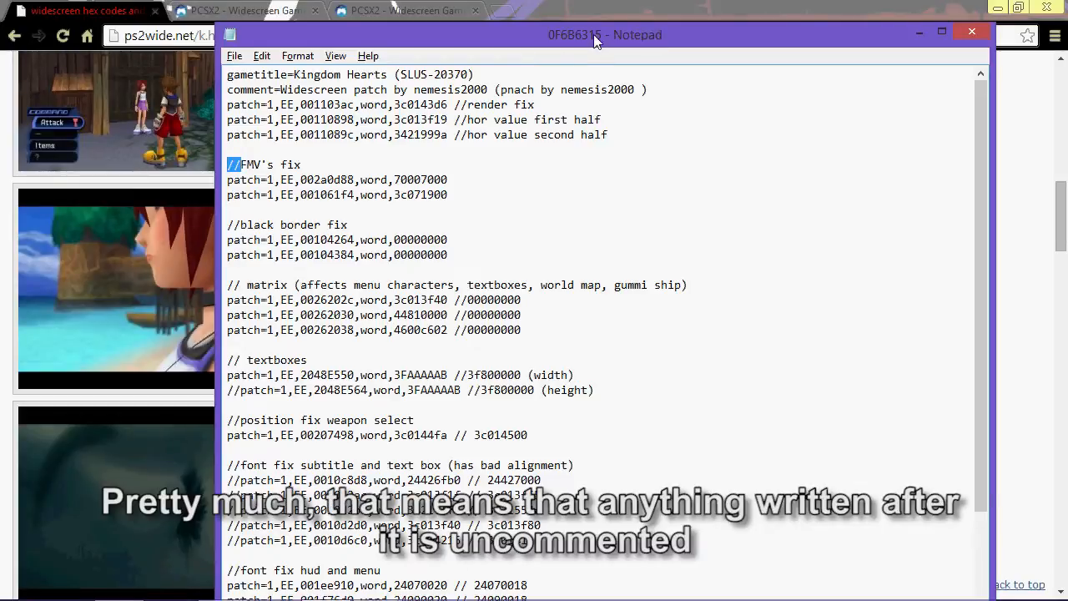
pyautogui.doubleClick(259, 164)
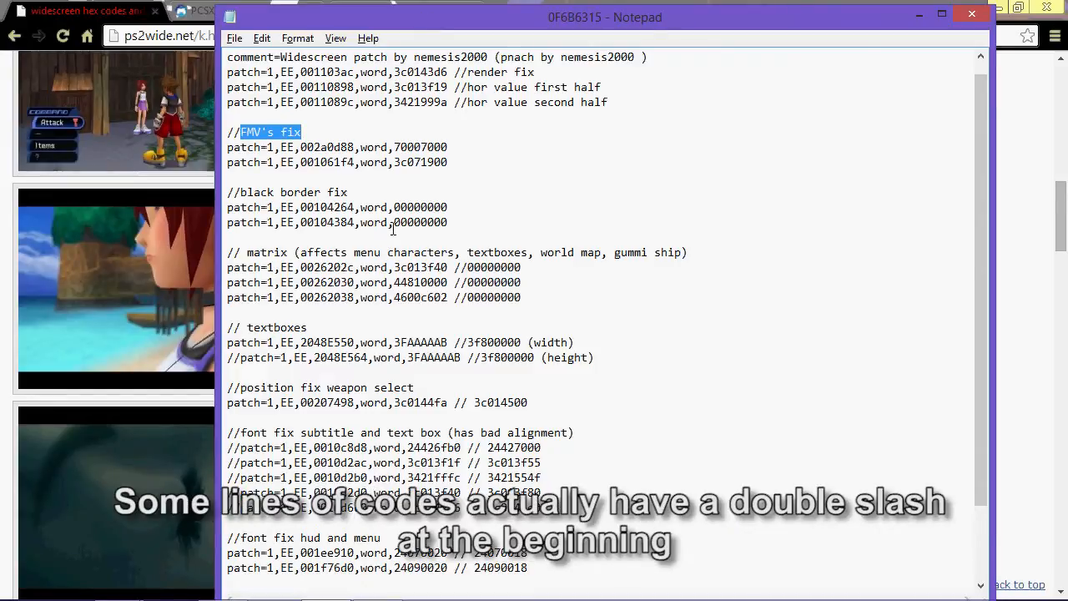
pyautogui.moveTo(239, 357)
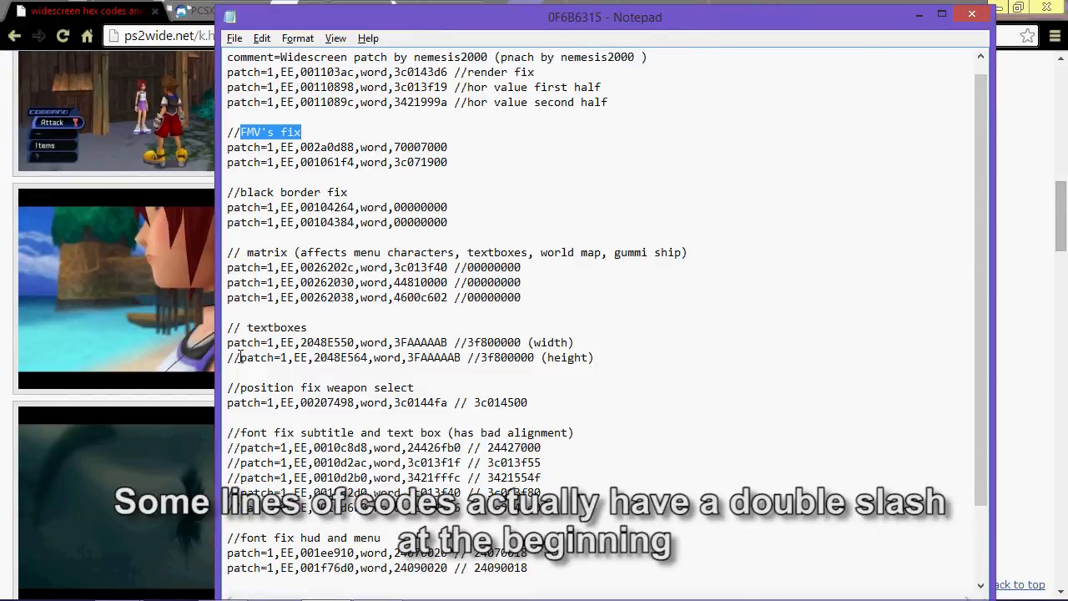
pyautogui.scroll(-3)
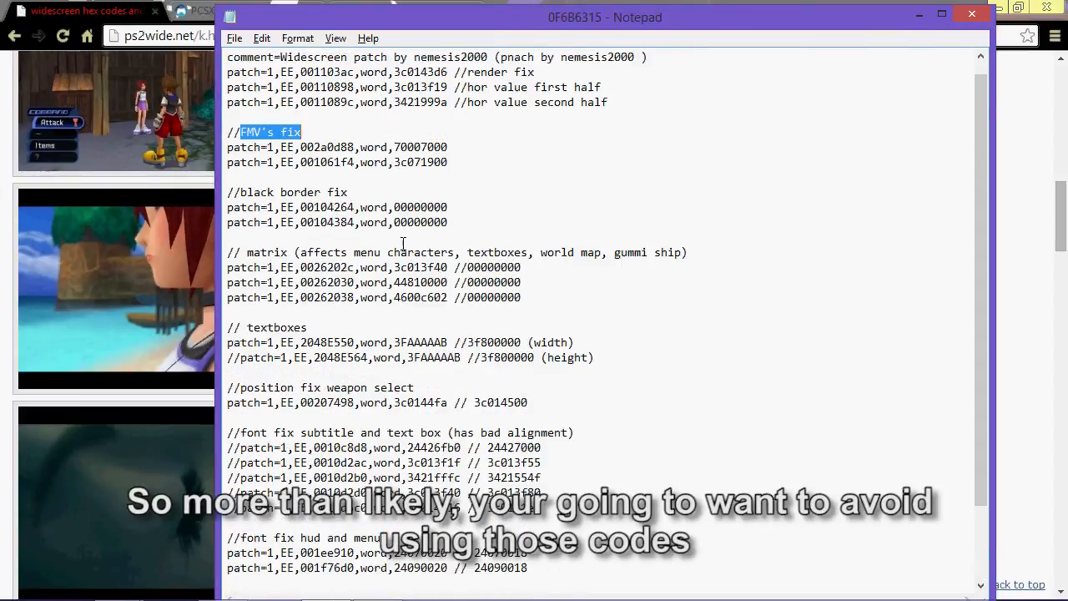
pyautogui.scroll(3)
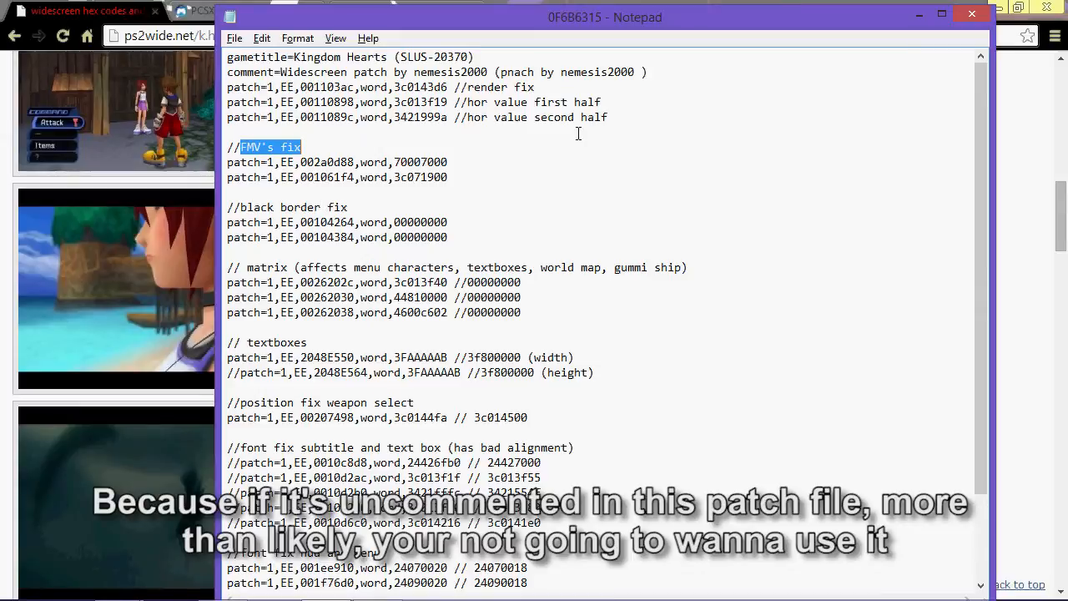
pyautogui.scroll(-3)
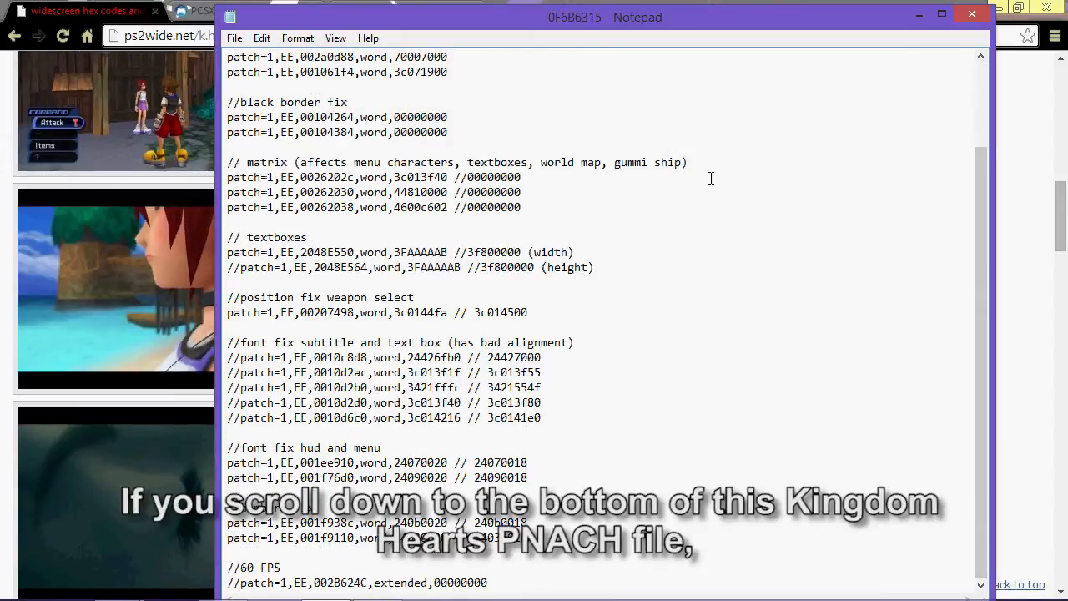
pyautogui.moveTo(923, 240)
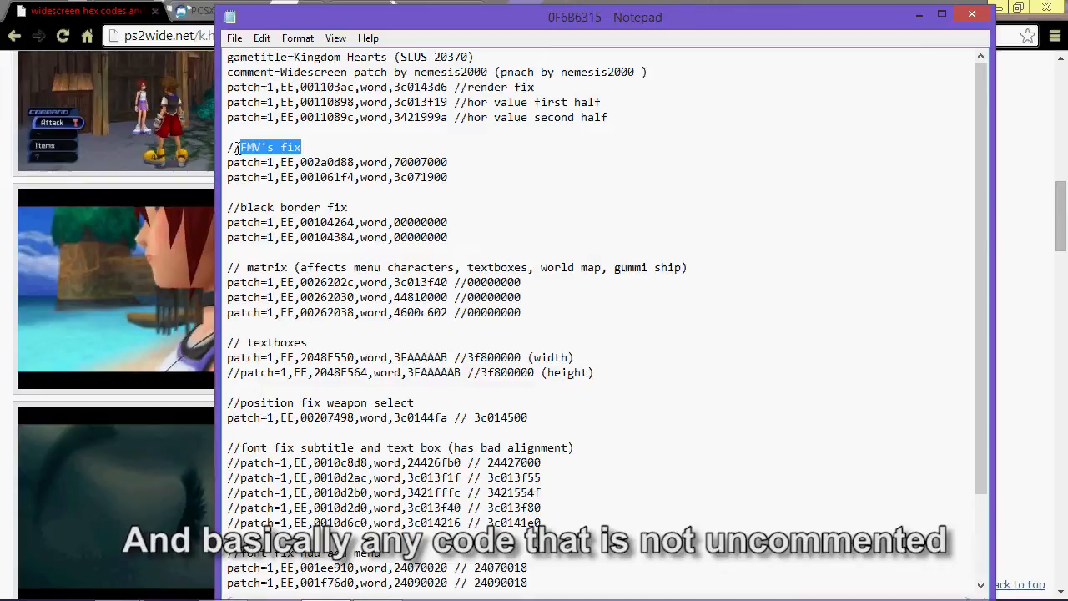
pyautogui.scroll(-3)
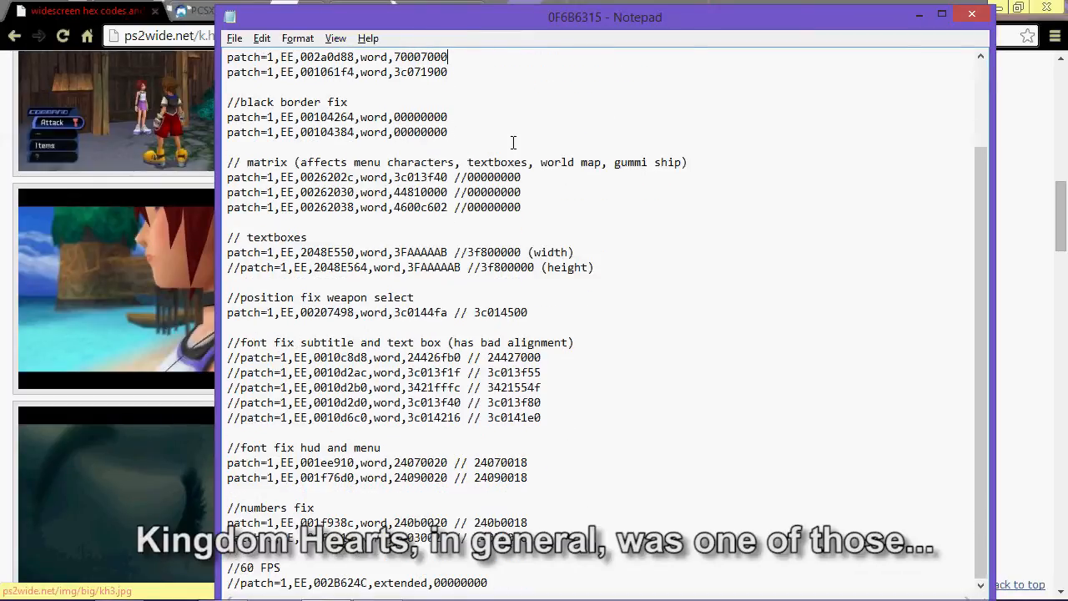
pyautogui.scroll(3)
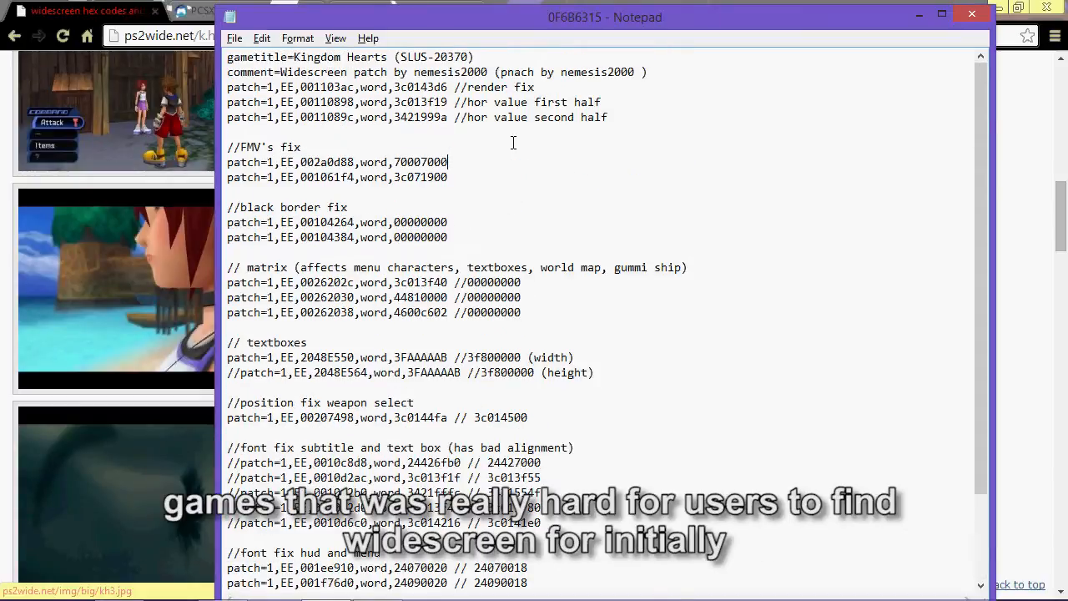
pyautogui.scroll(-3)
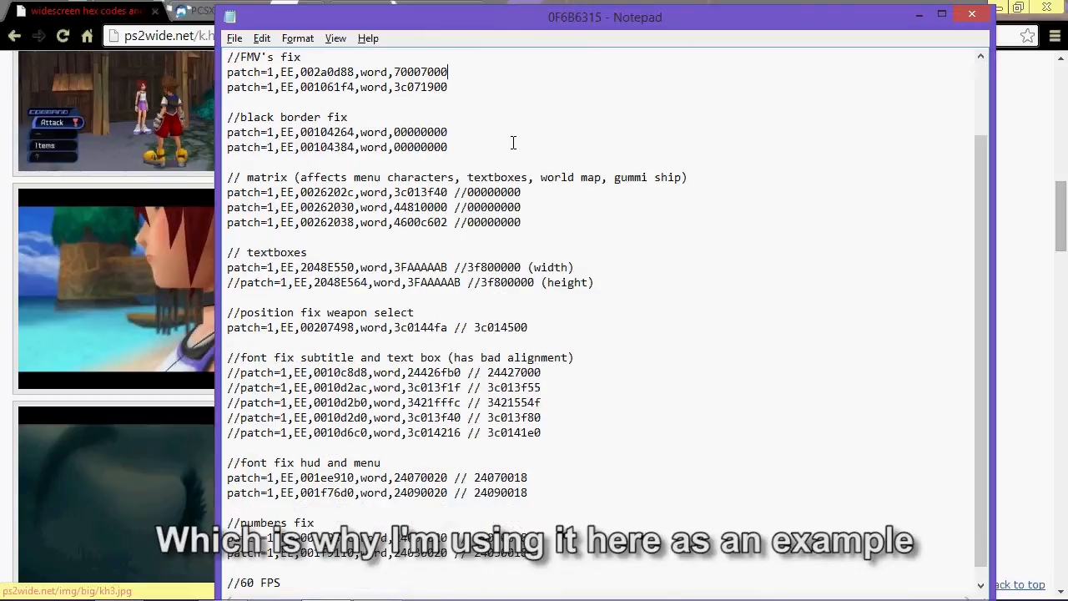
pyautogui.scroll(3)
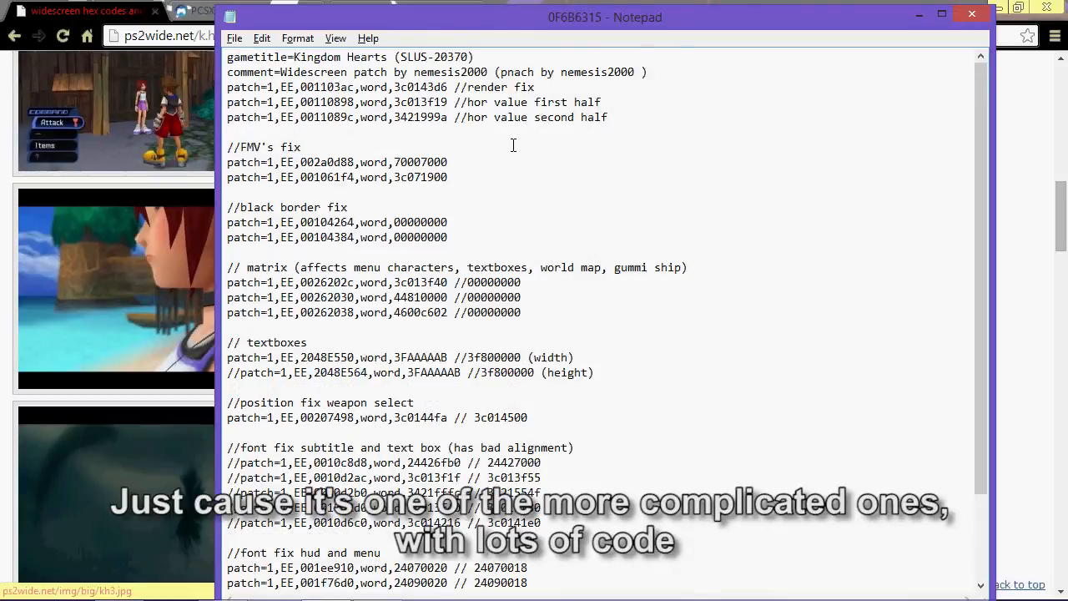
pyautogui.scroll(-3)
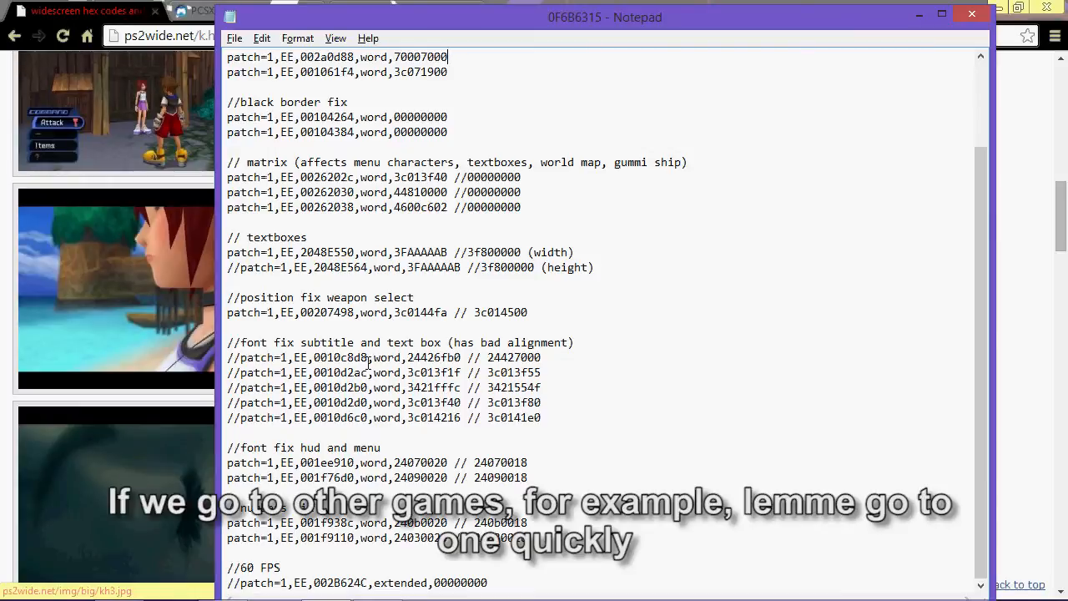
pyautogui.scroll(3)
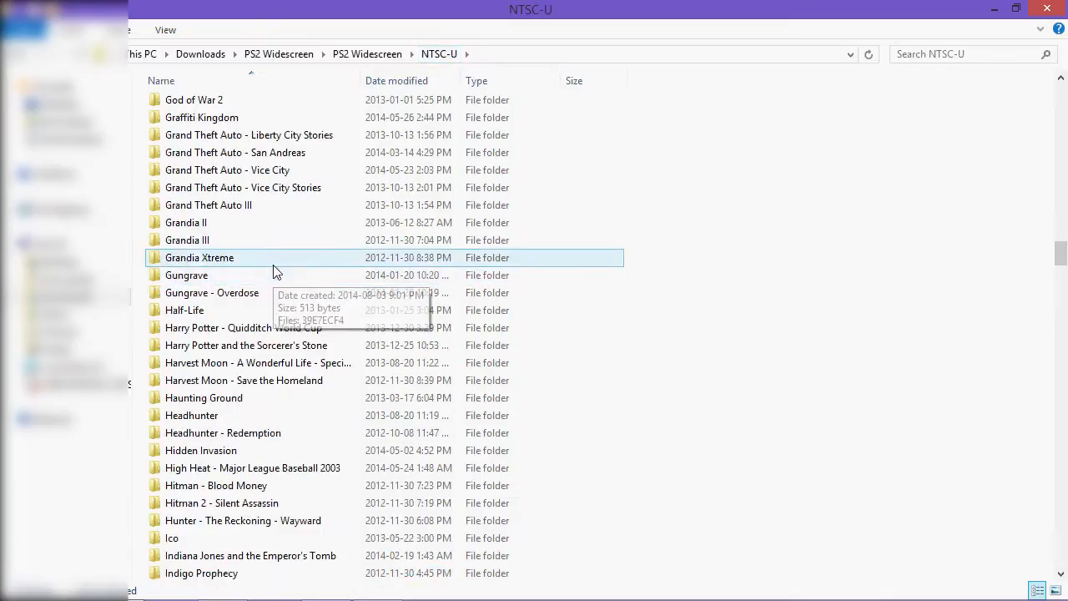
# Scroll up the NTSC-U folder list and open the Dual Hearts folder
pyautogui.scroll(3)
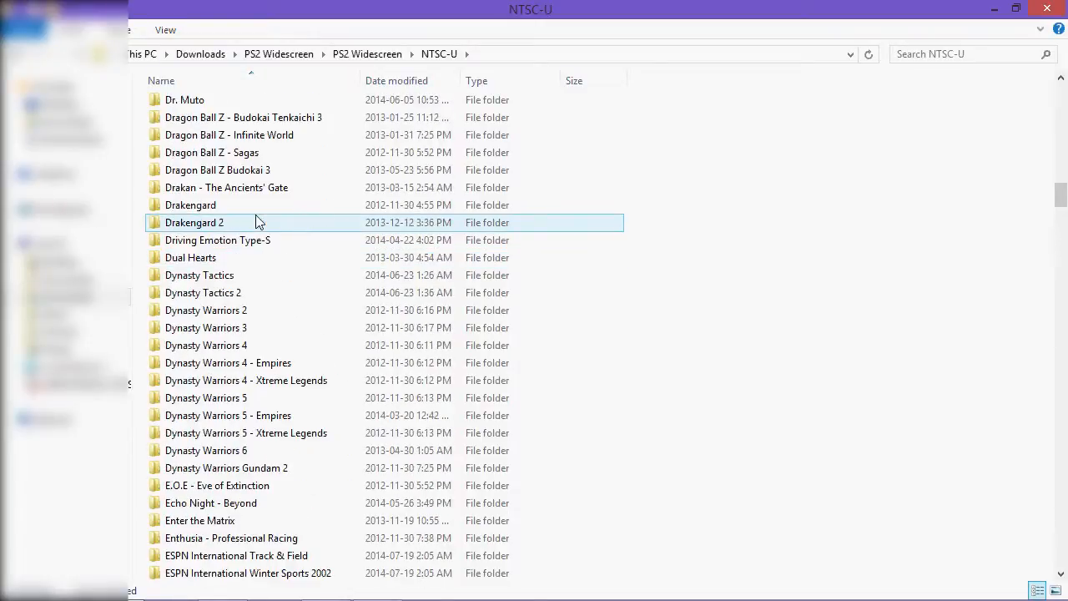
pyautogui.scroll(3)
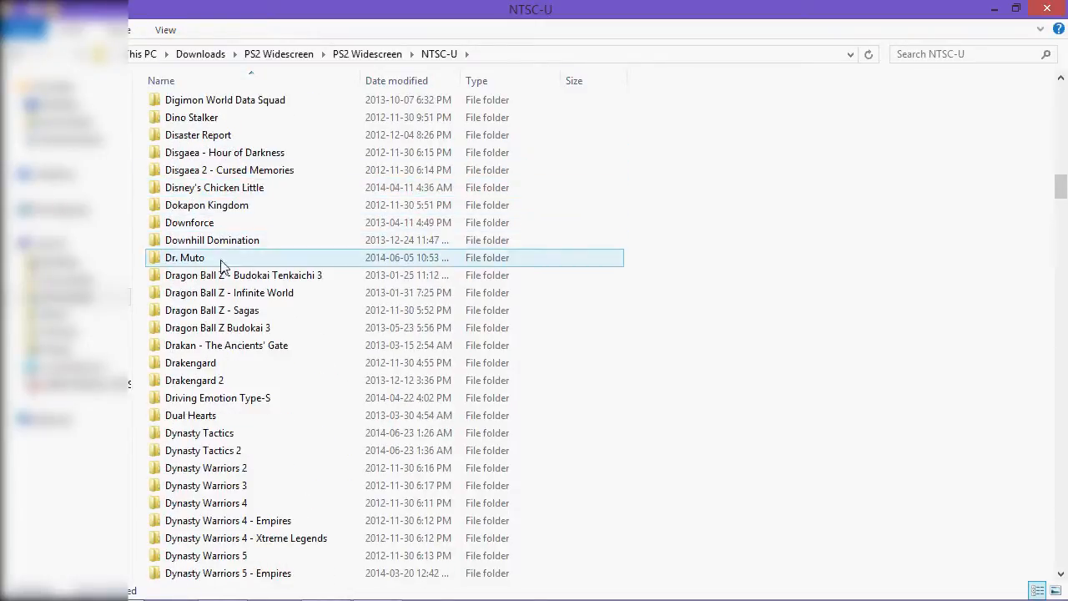
pyautogui.doubleClick(190, 415)
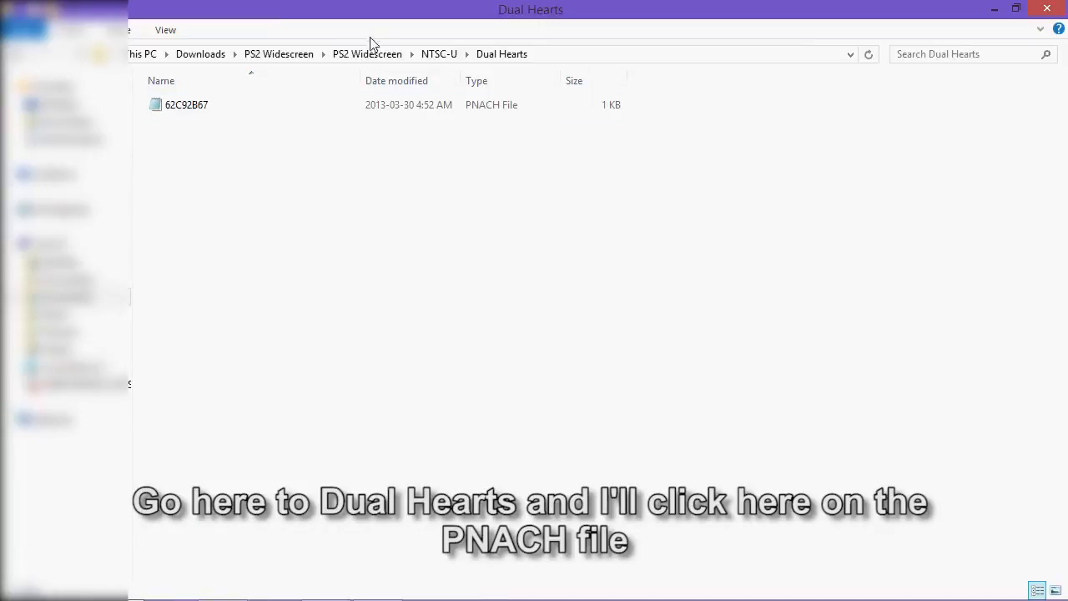
# Open the 62C92B67 Dual Hearts PNACH, highlight its three code lines, then close it
pyautogui.doubleClick(186, 104)
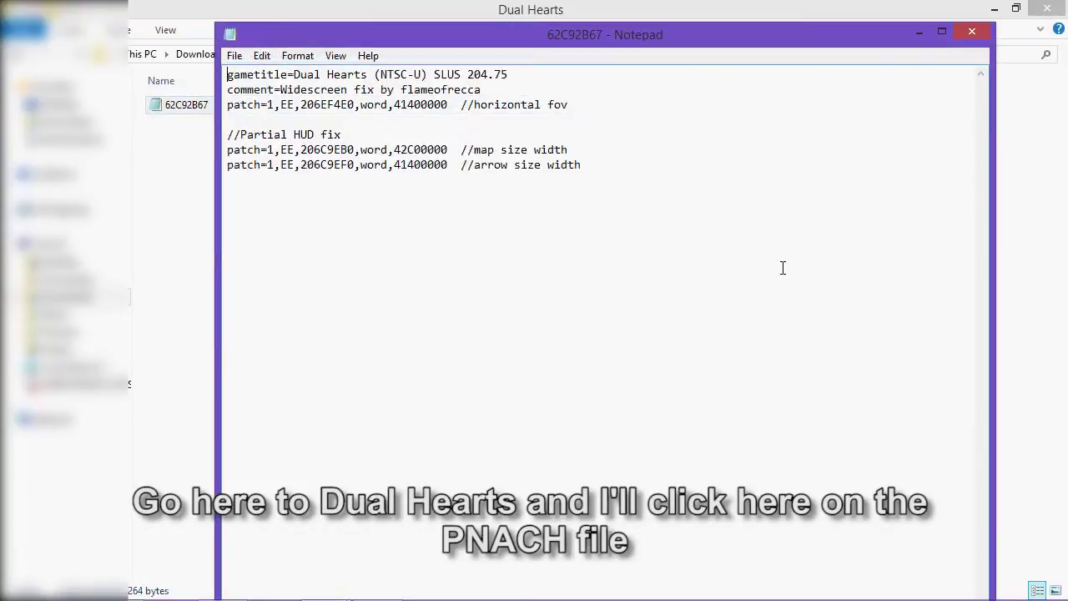
pyautogui.moveTo(631, 173)
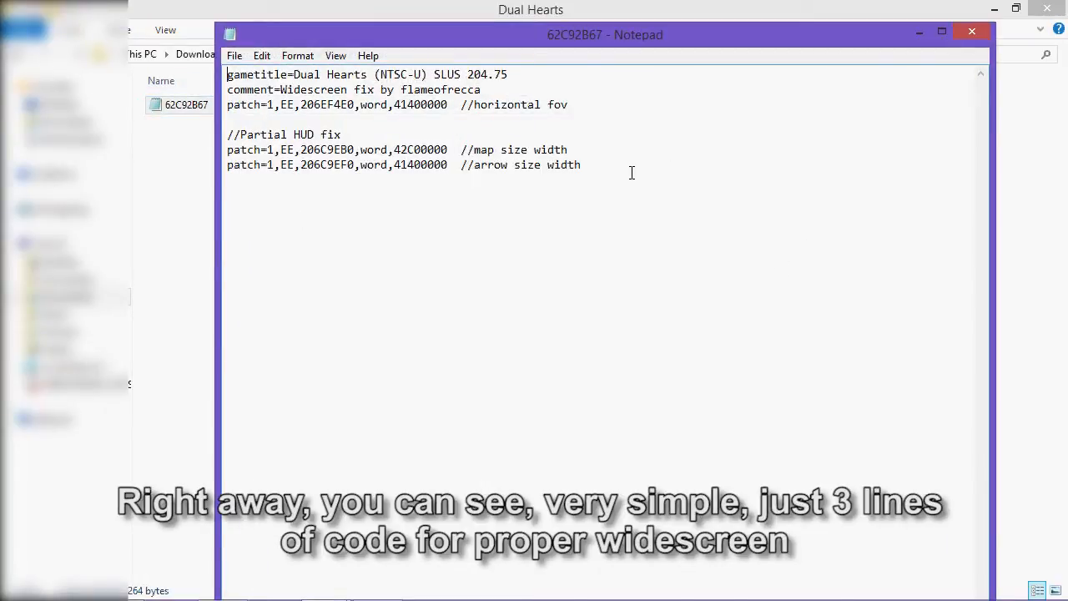
pyautogui.moveTo(226, 104); pyautogui.dragTo(582, 165)
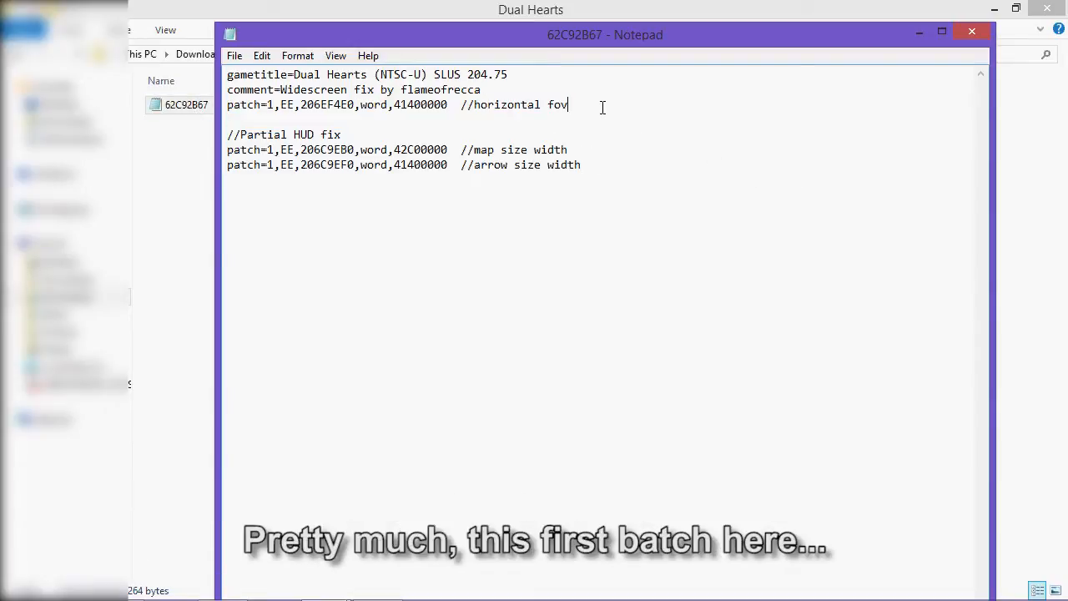
pyautogui.tripleClick(396, 104)
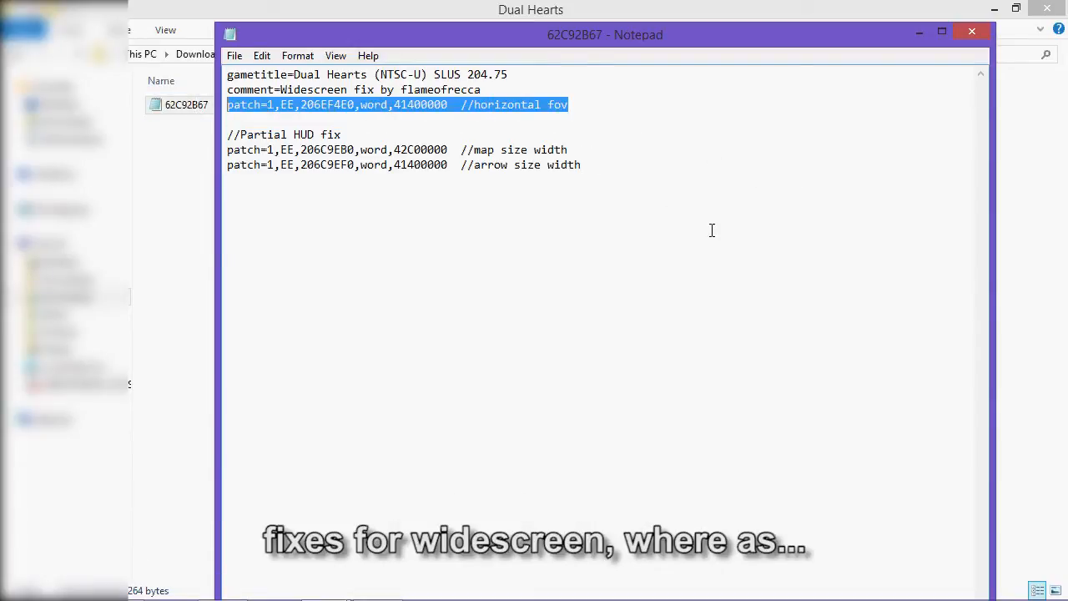
pyautogui.moveTo(609, 169)
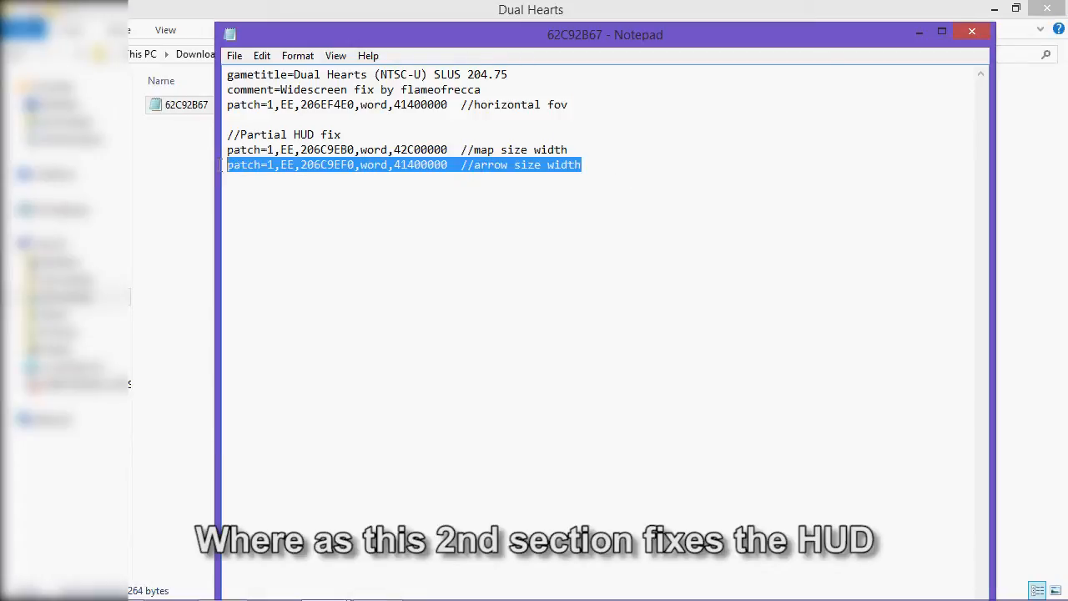
pyautogui.click(668, 175)
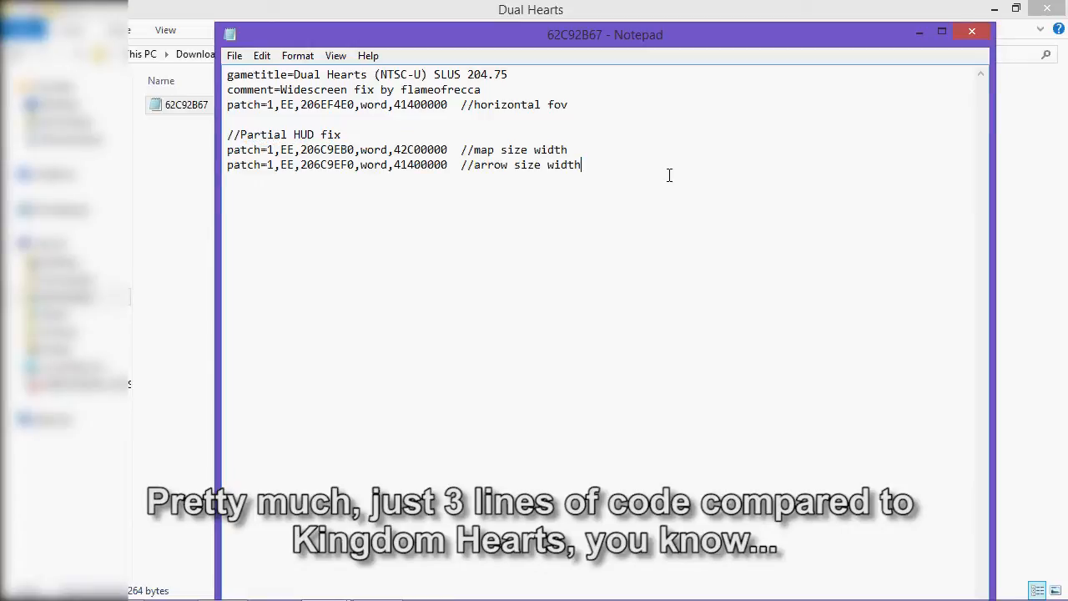
pyautogui.moveTo(233, 104); pyautogui.dragTo(582, 164)
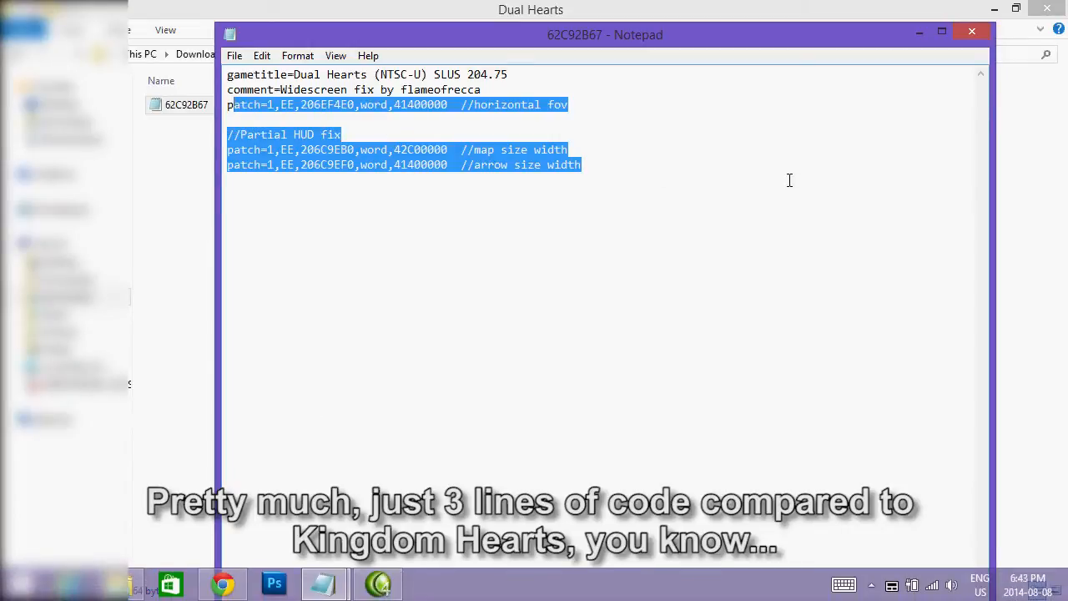
pyautogui.click(971, 32)
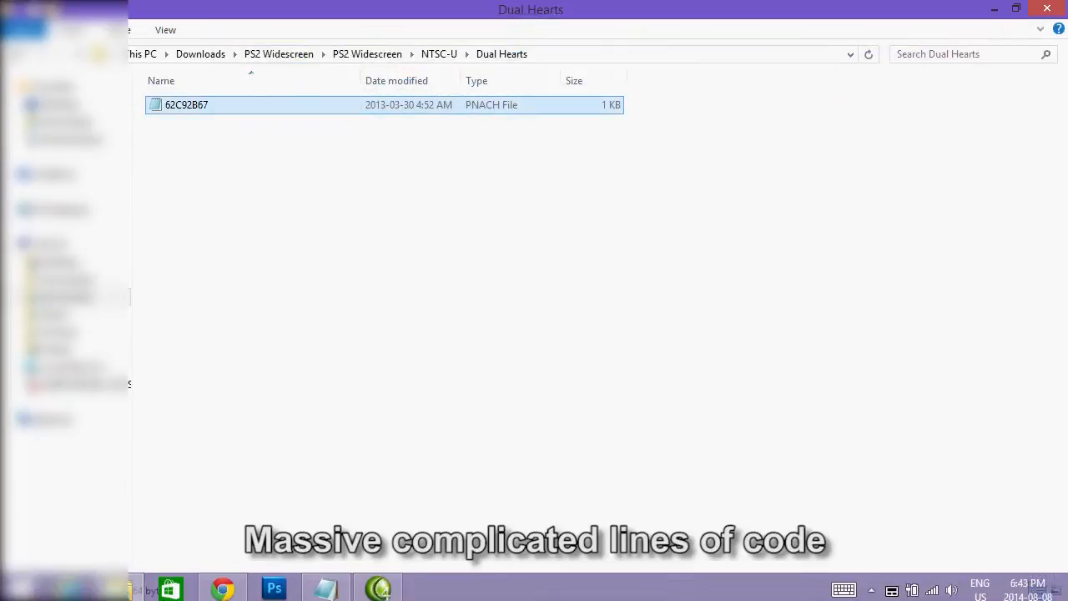
# Bring the Kingdom Hearts patch window back up and scroll through it
pyautogui.doubleClick(186, 105)
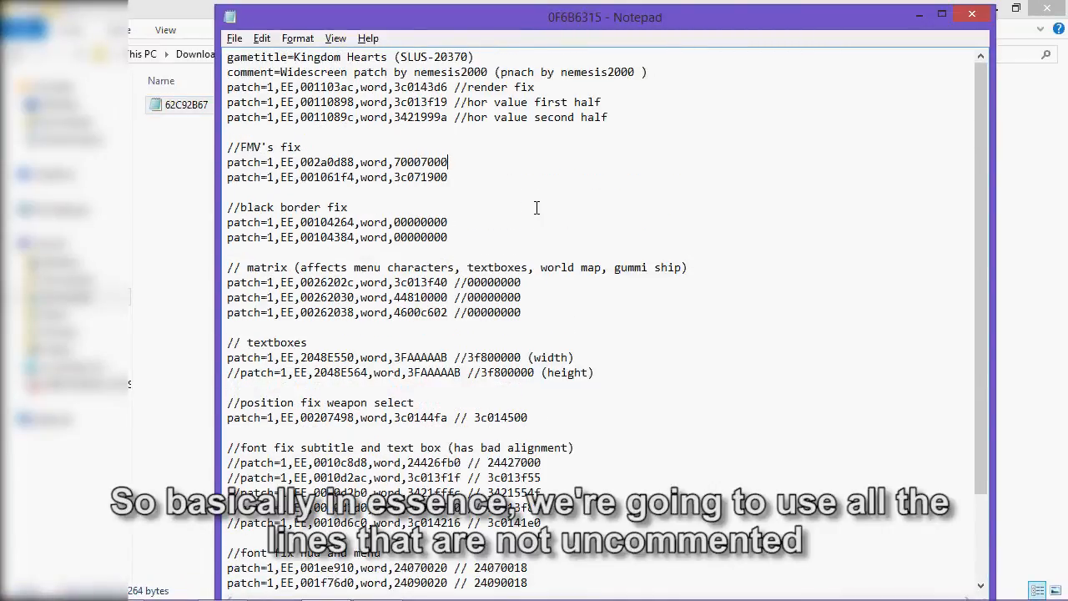
pyautogui.moveTo(431, 154)
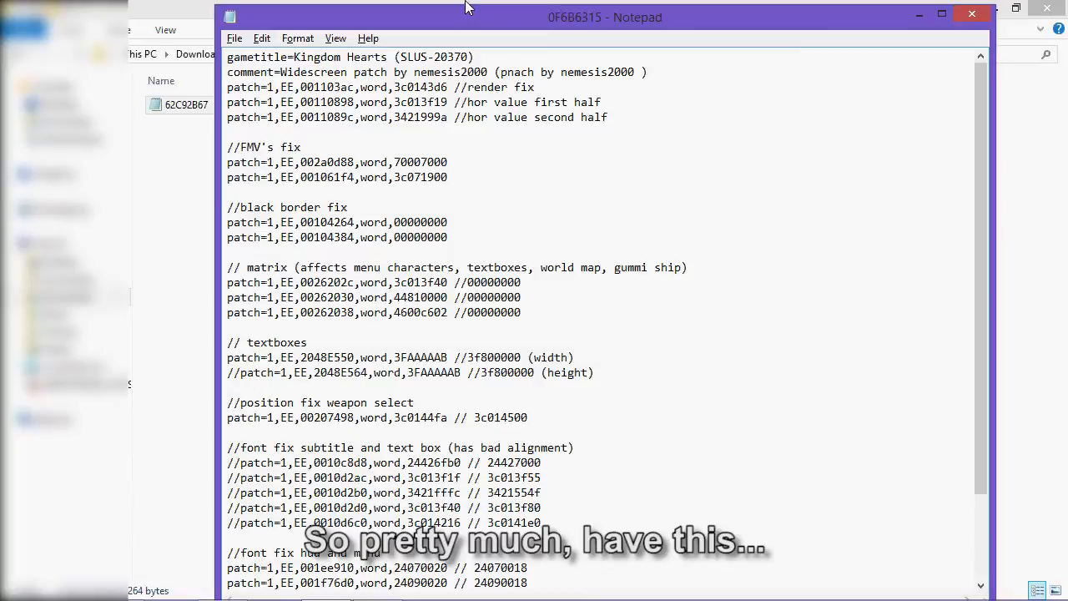
pyautogui.scroll(-3)
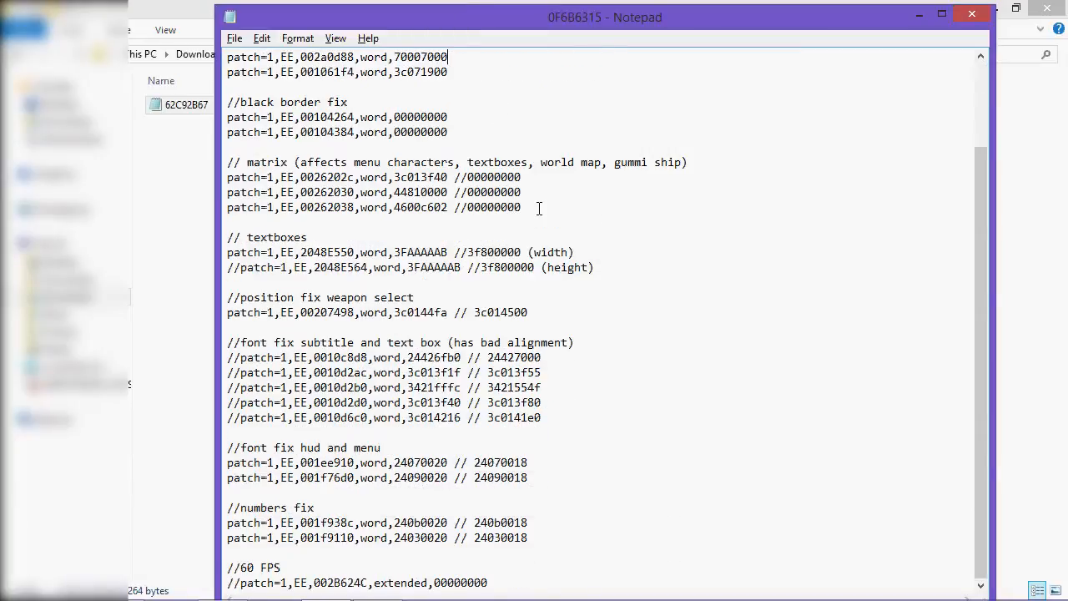
pyautogui.scroll(3)
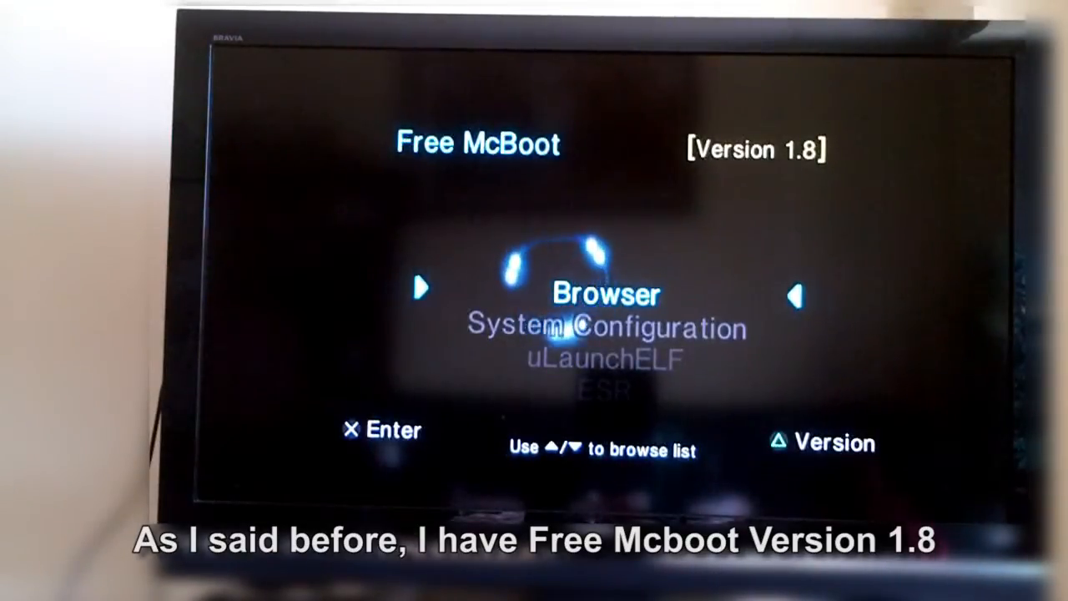
# Move the Free McBoot menu selection down from Browser to System Configuration
pyautogui.press('Down')
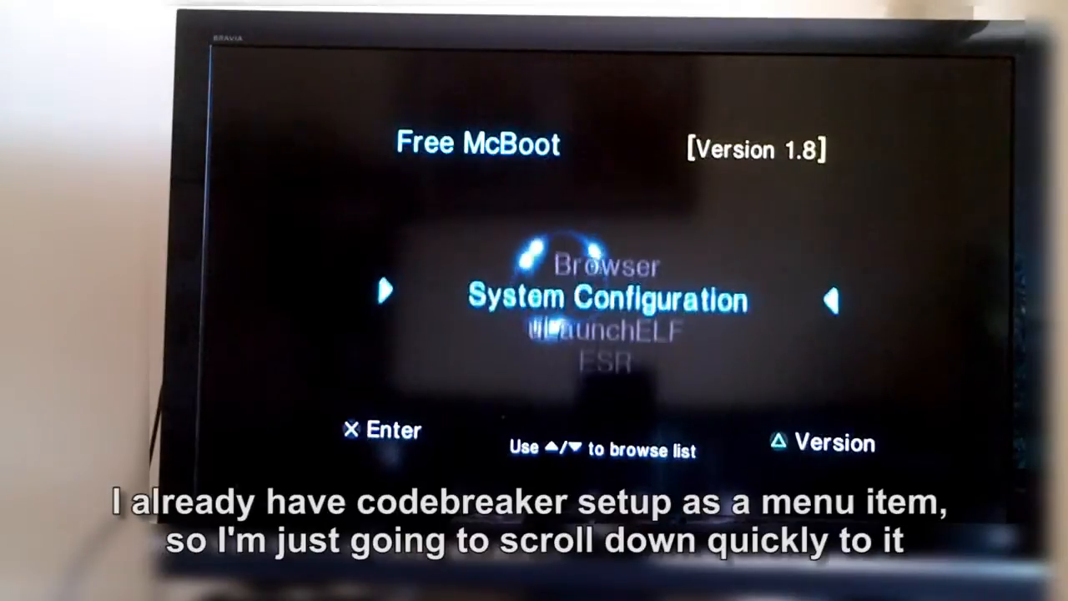